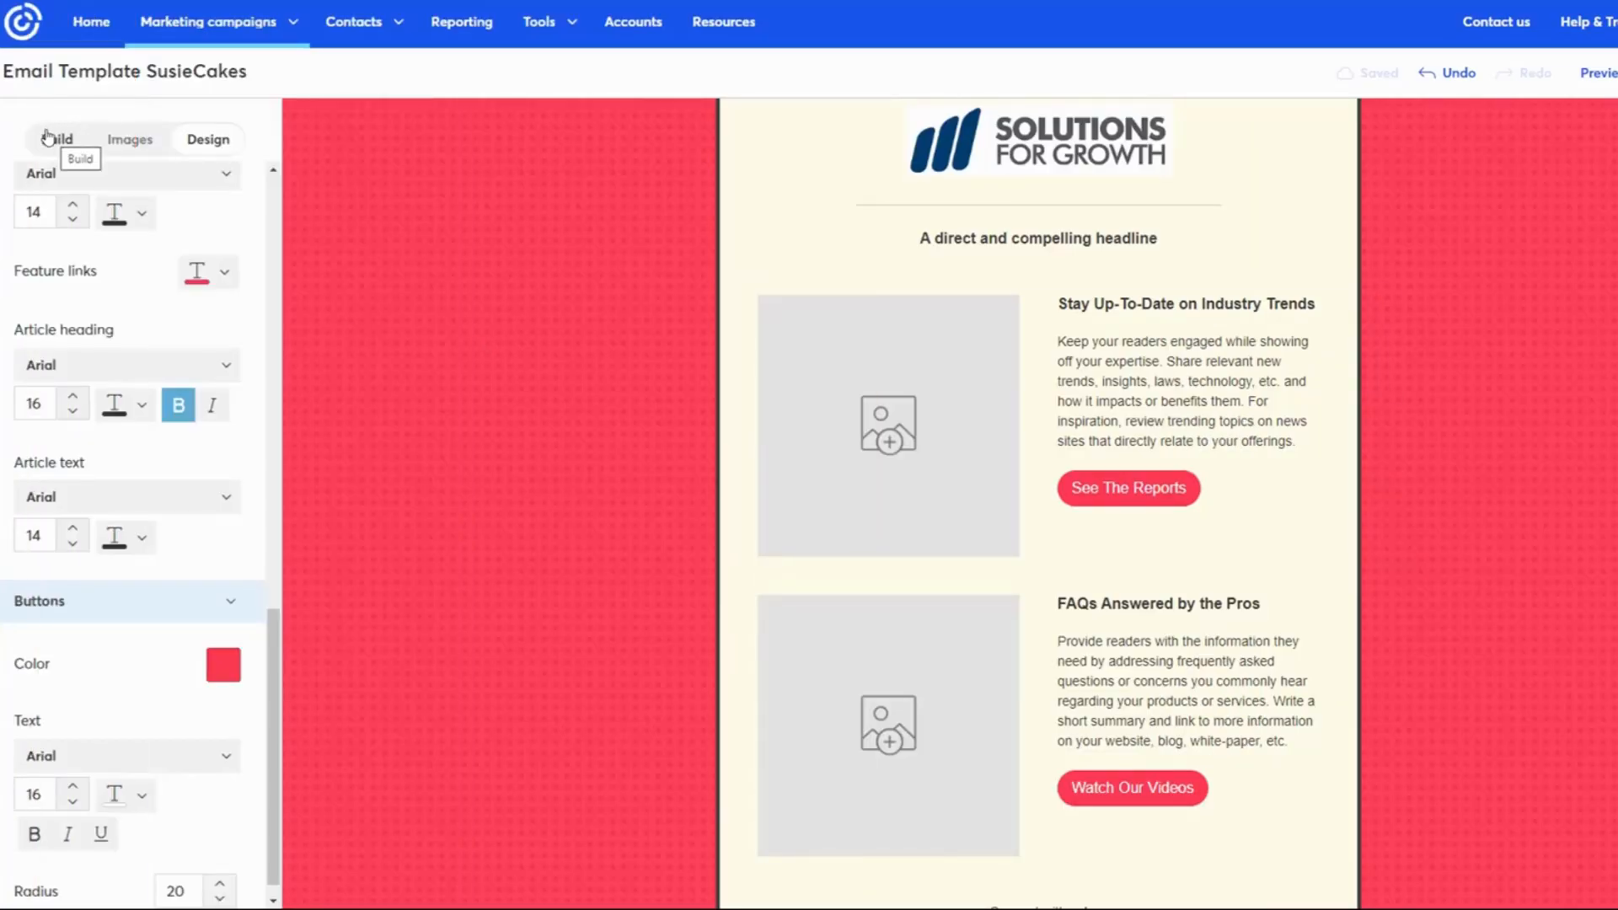
Browse the Build tab's Images library to find the pink SusieCakes logo for the email top.
click(56, 139)
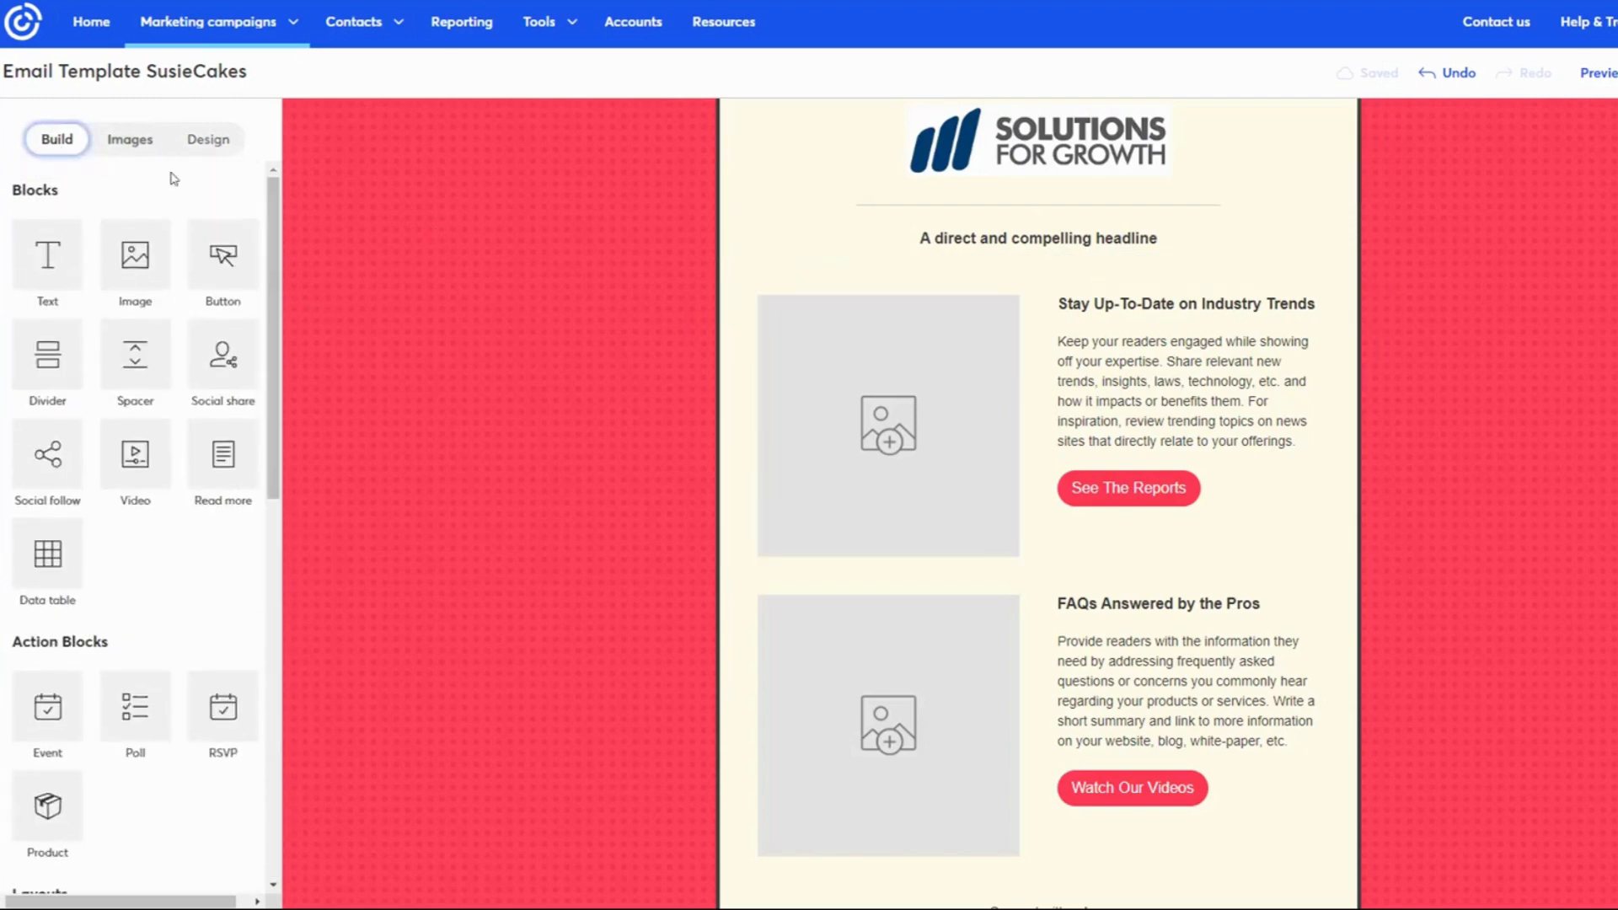
click(130, 139)
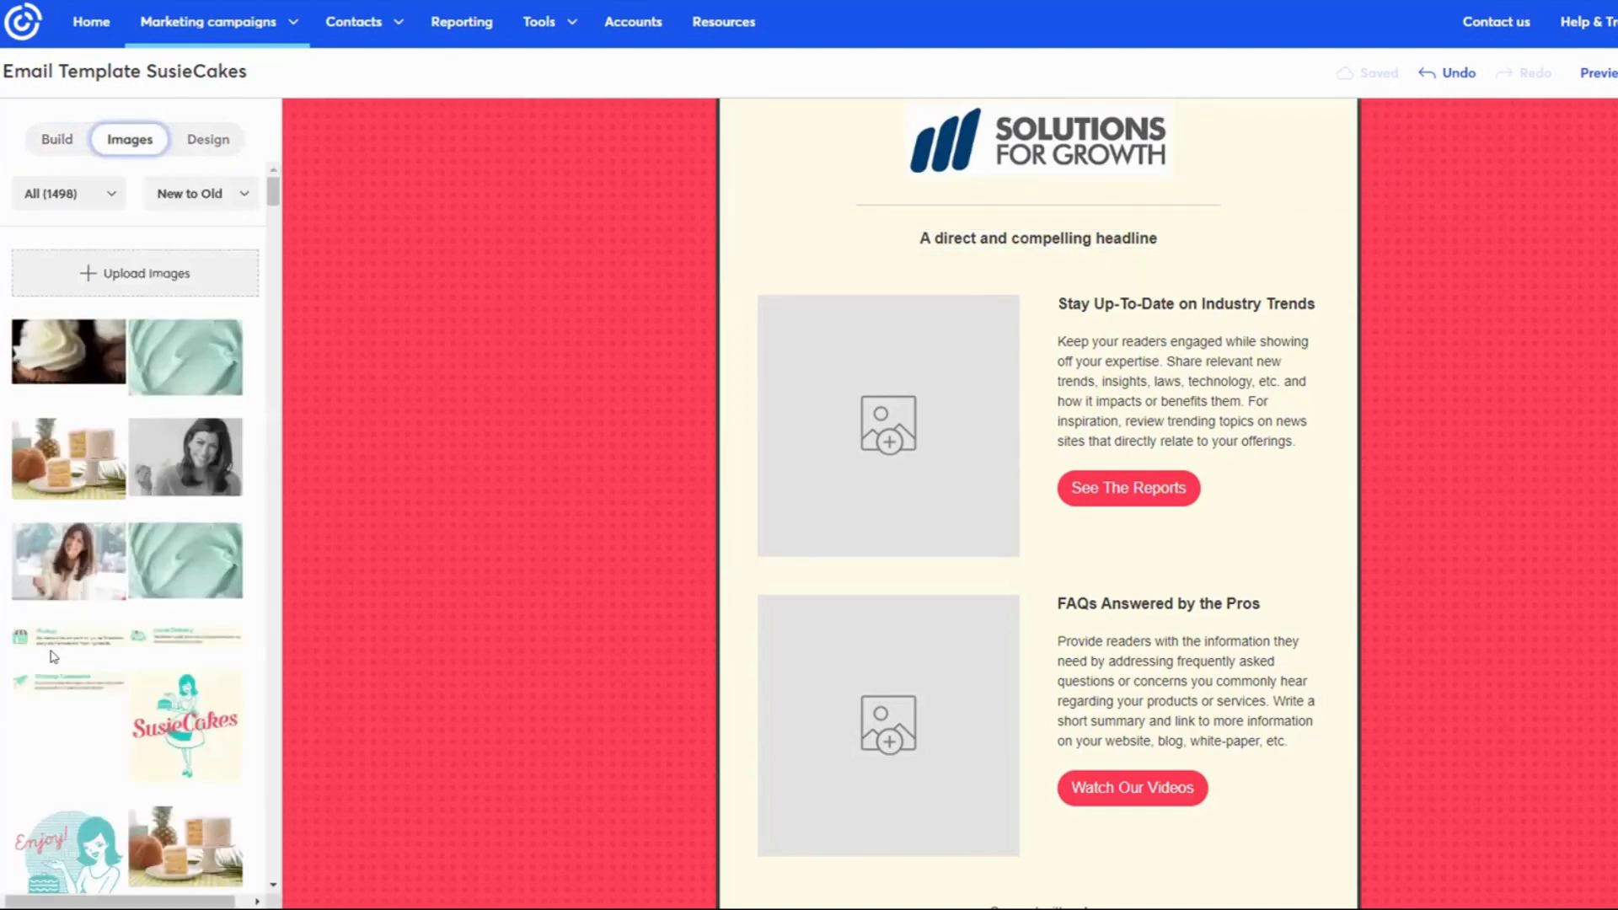
scroll(down, 3)
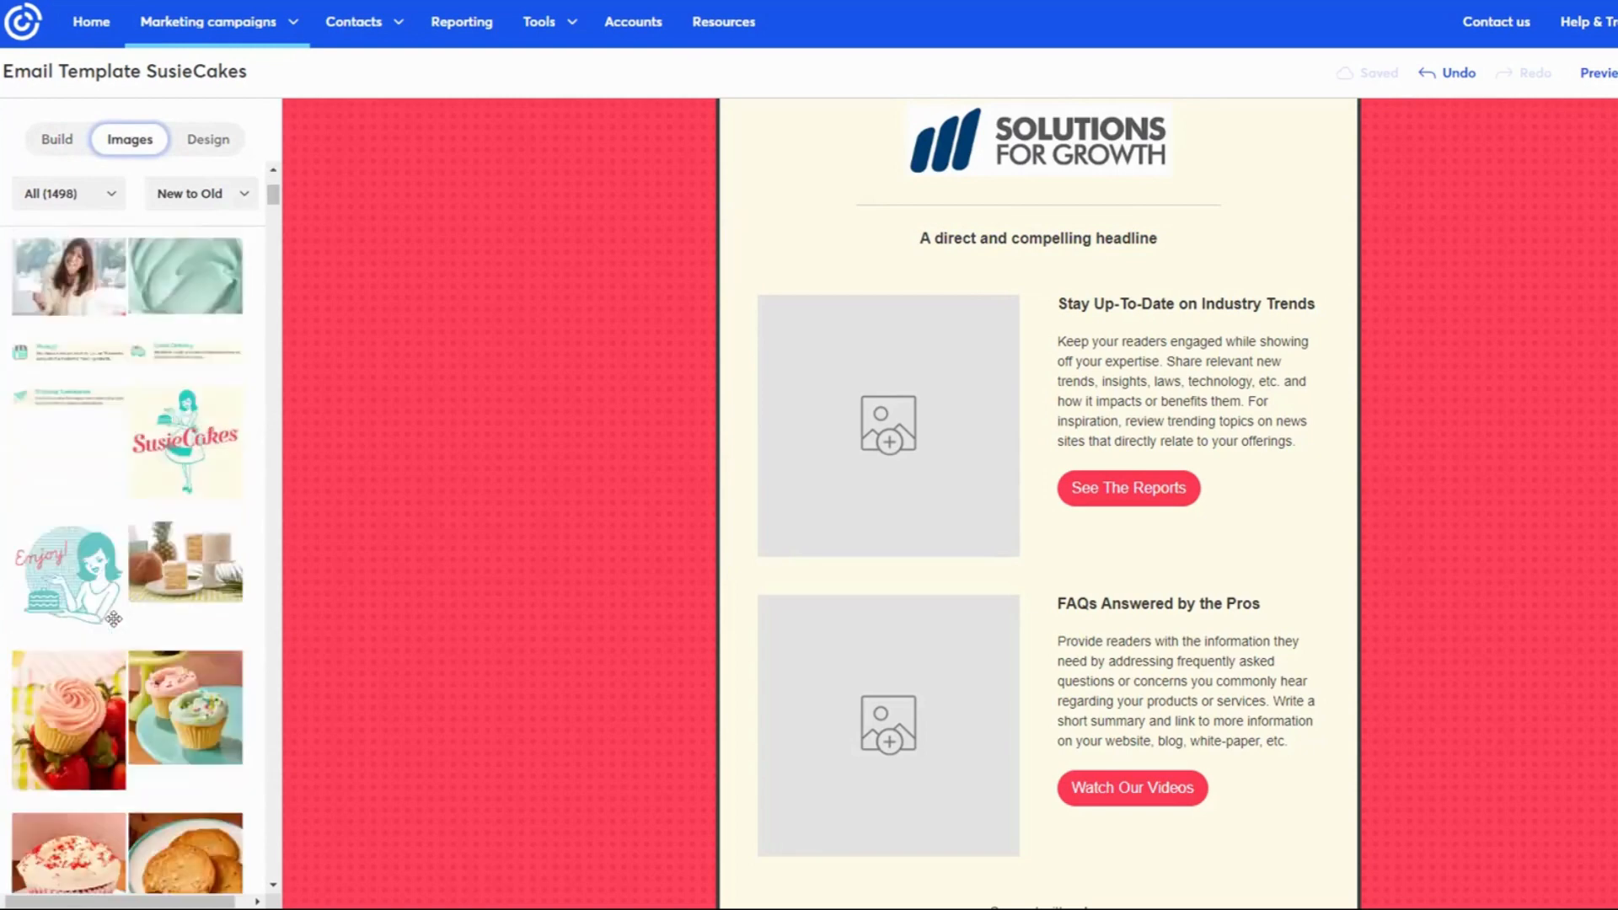
scroll(down, 3)
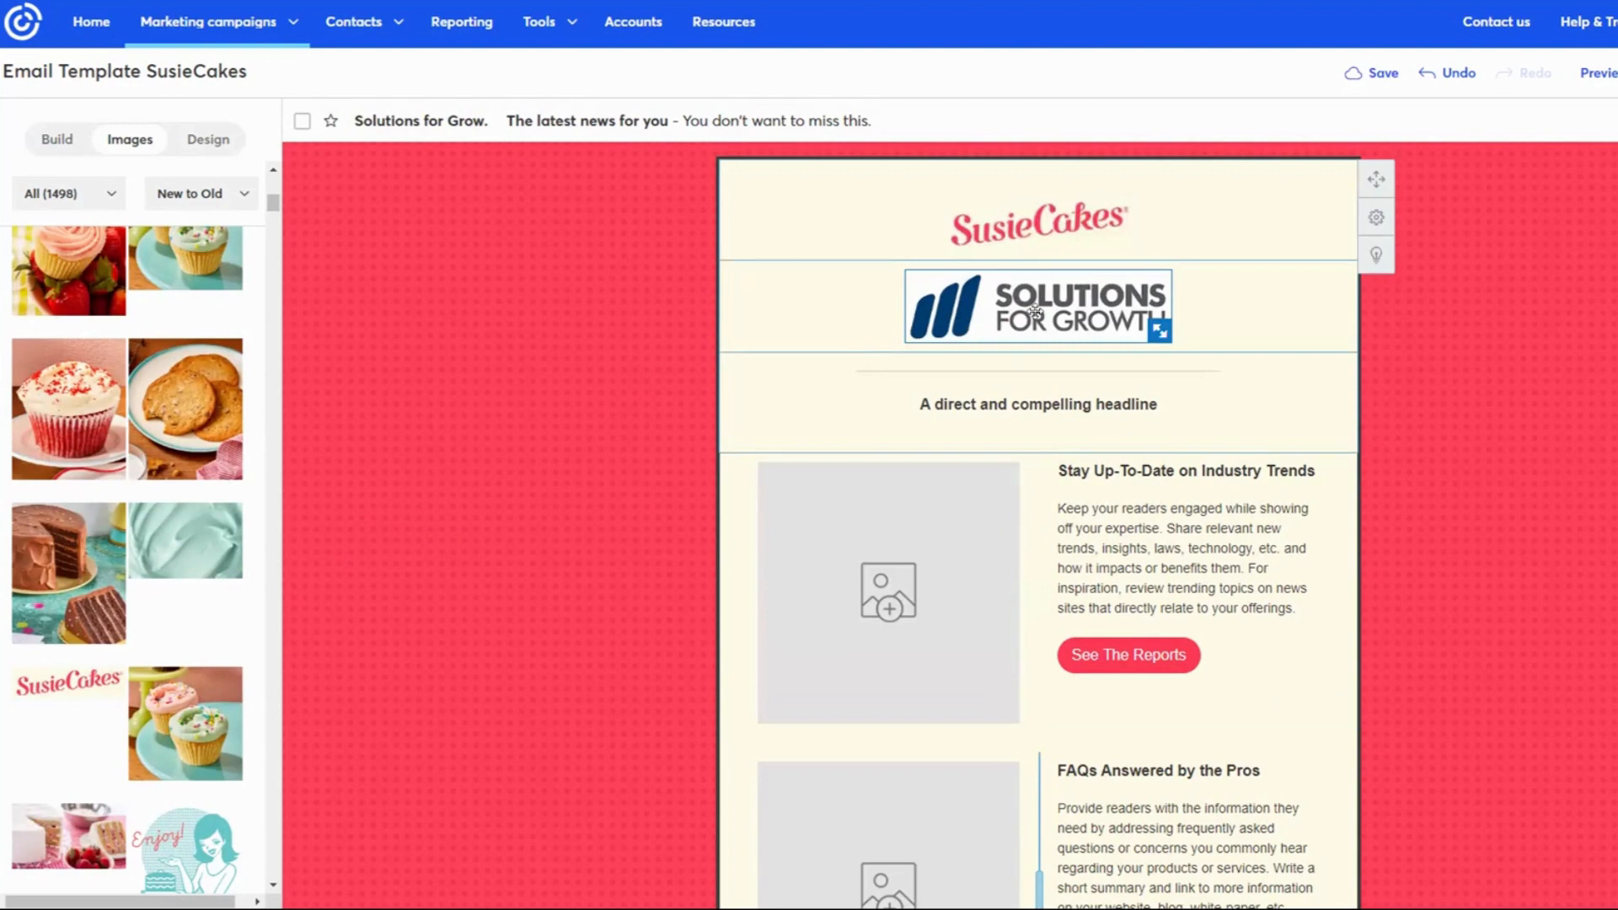
Delete the Solutions for Growth logo and move the SusieCakes logo up to the header.
click(1037, 304)
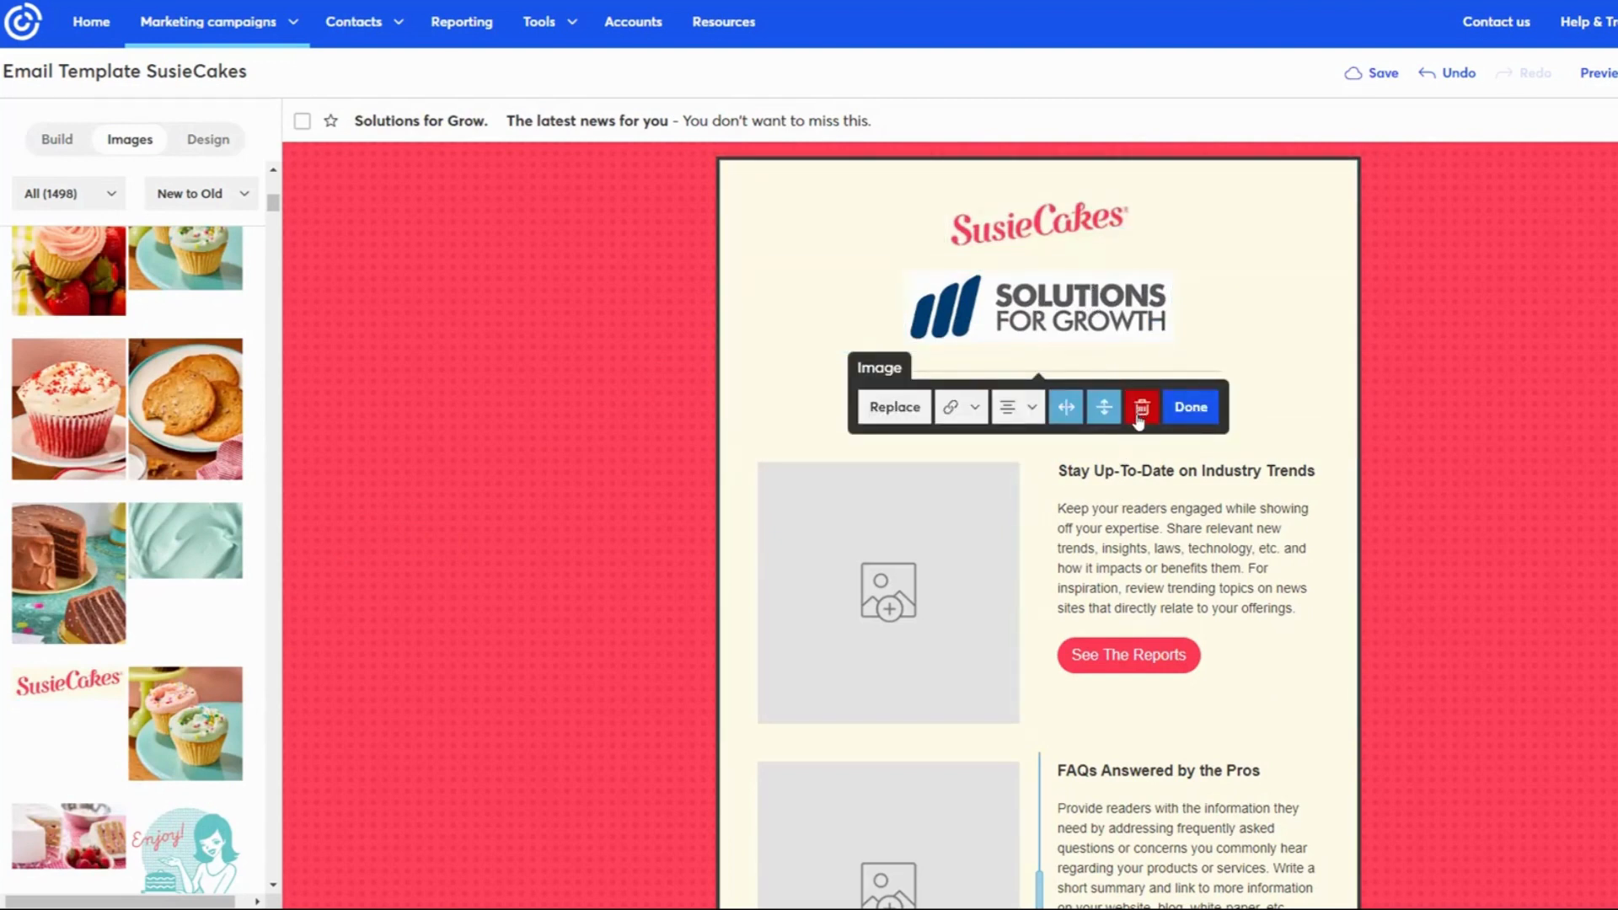
click(1140, 406)
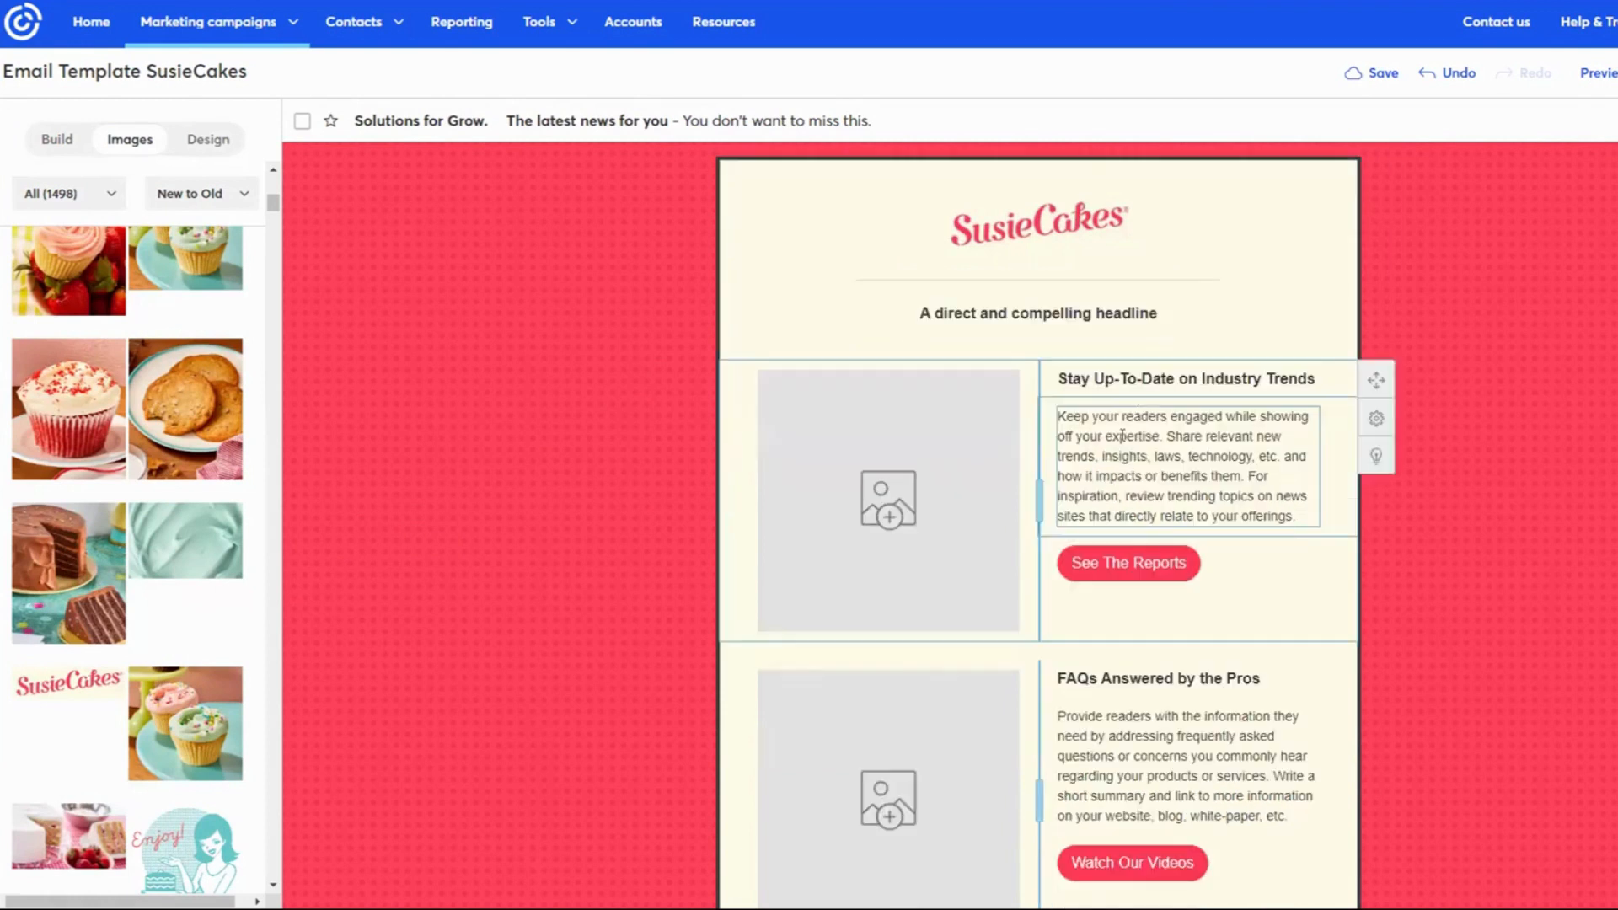
click(1037, 225)
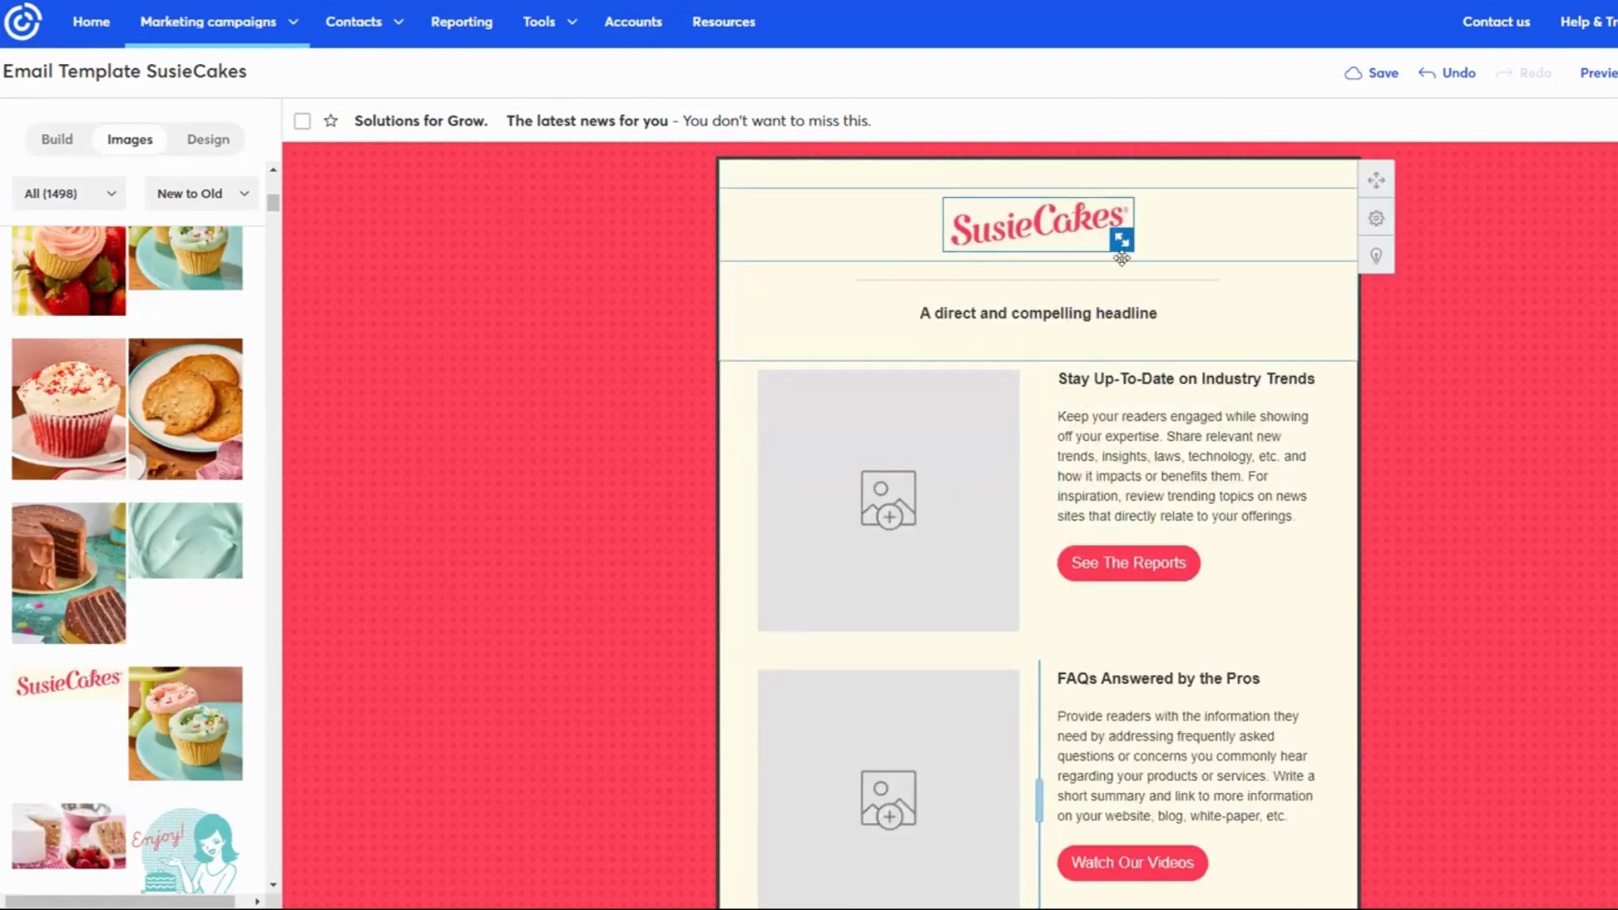
drag(1122, 242, 1208, 287)
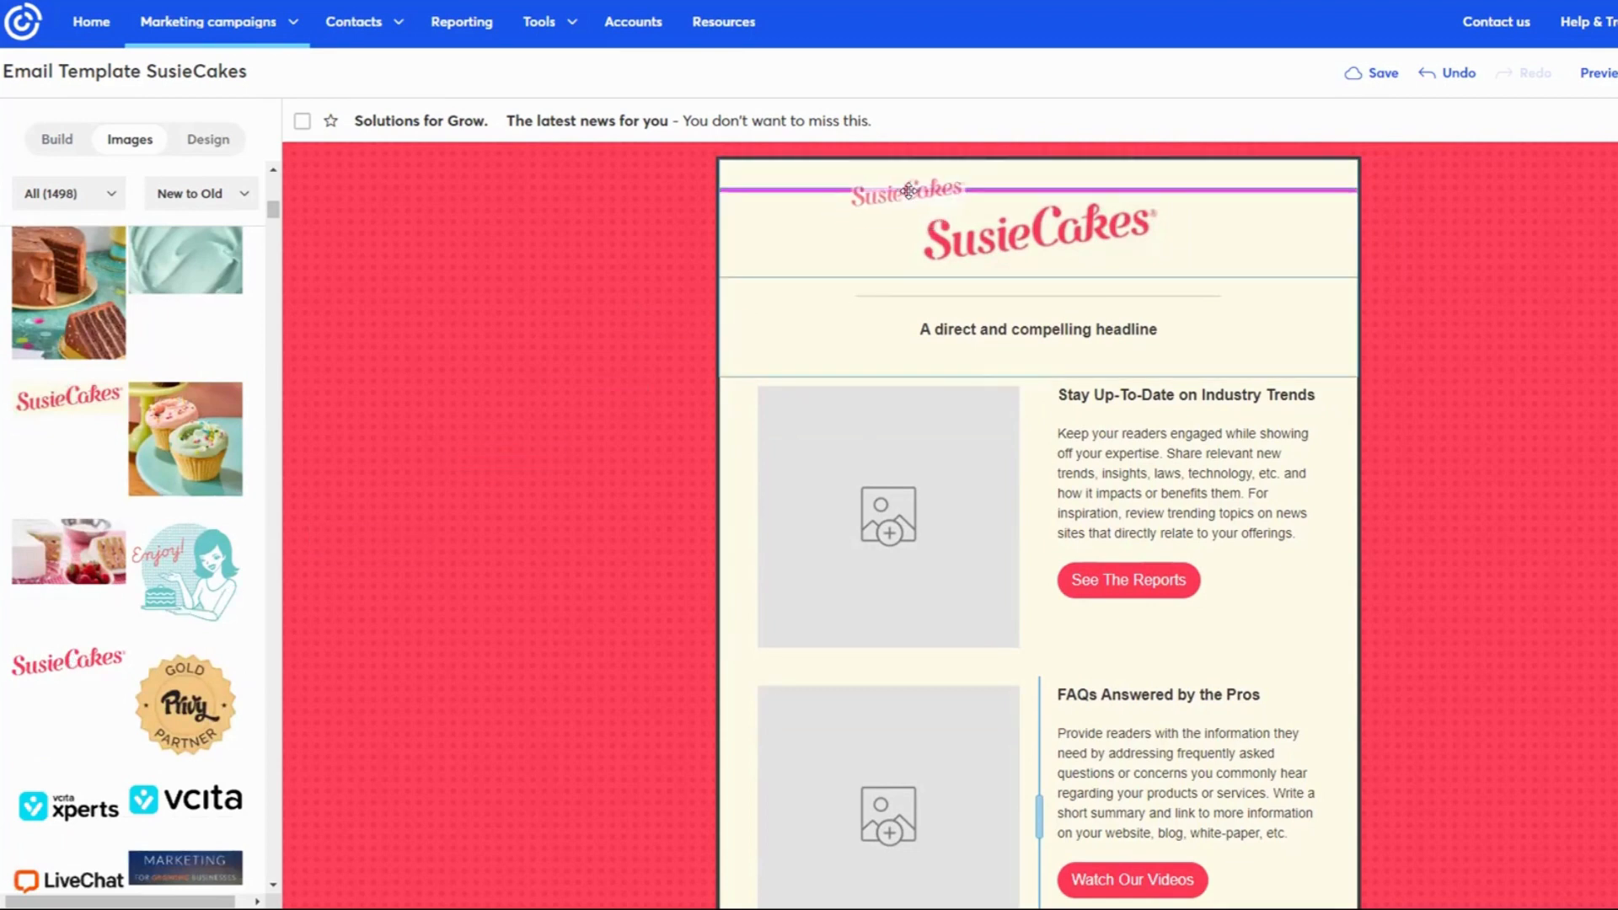
click(1036, 295)
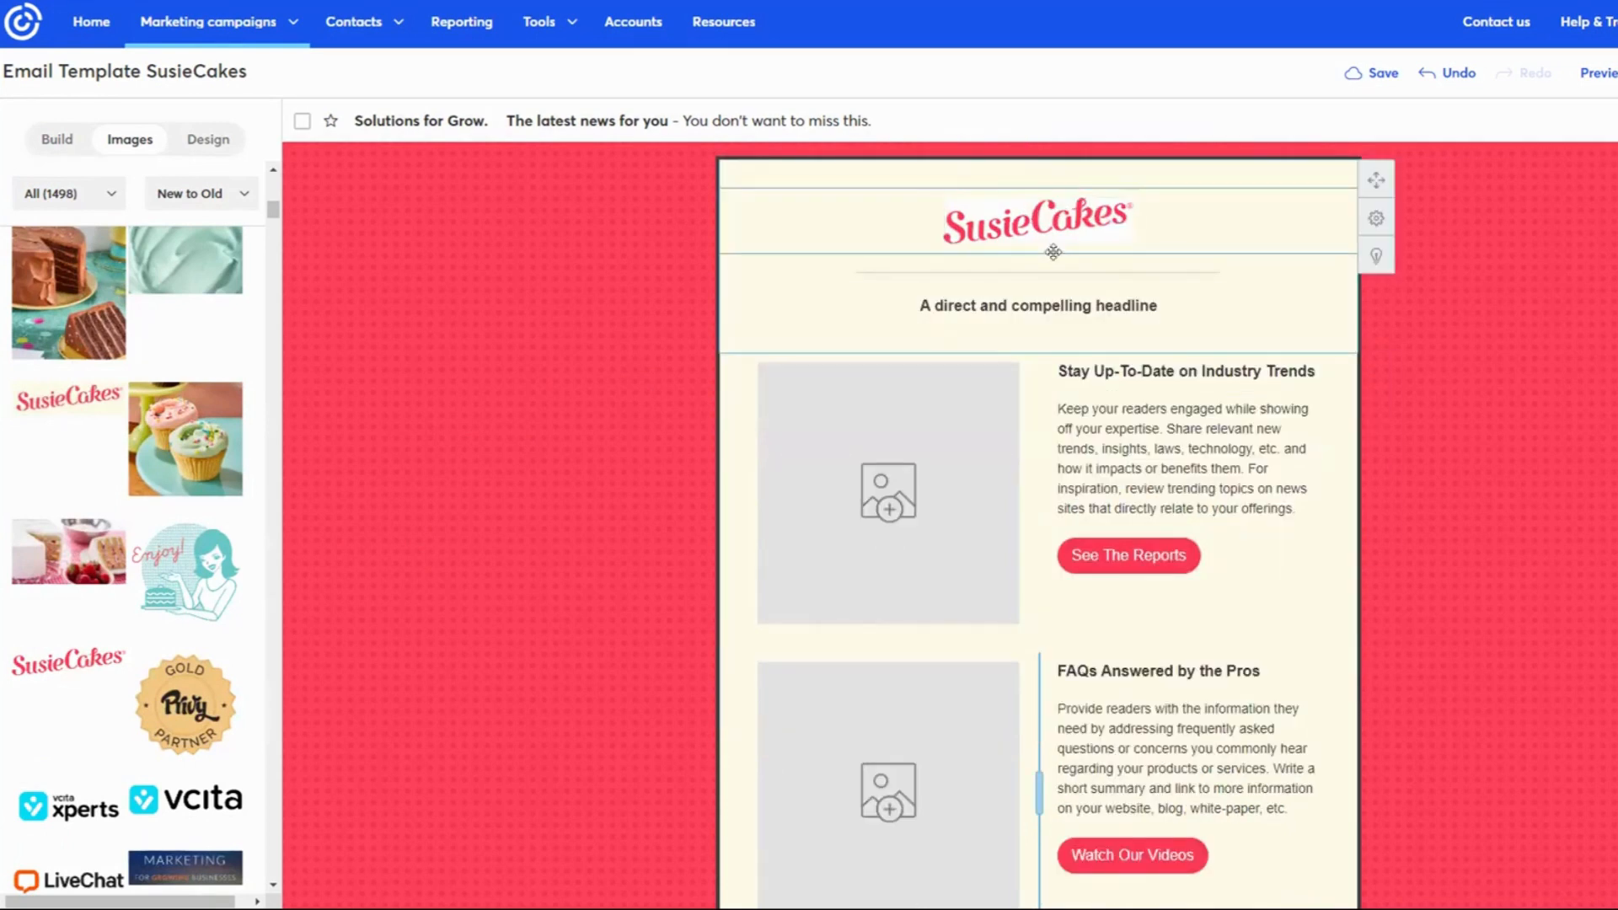
Select the logo header section and set its background colour to white.
click(1038, 220)
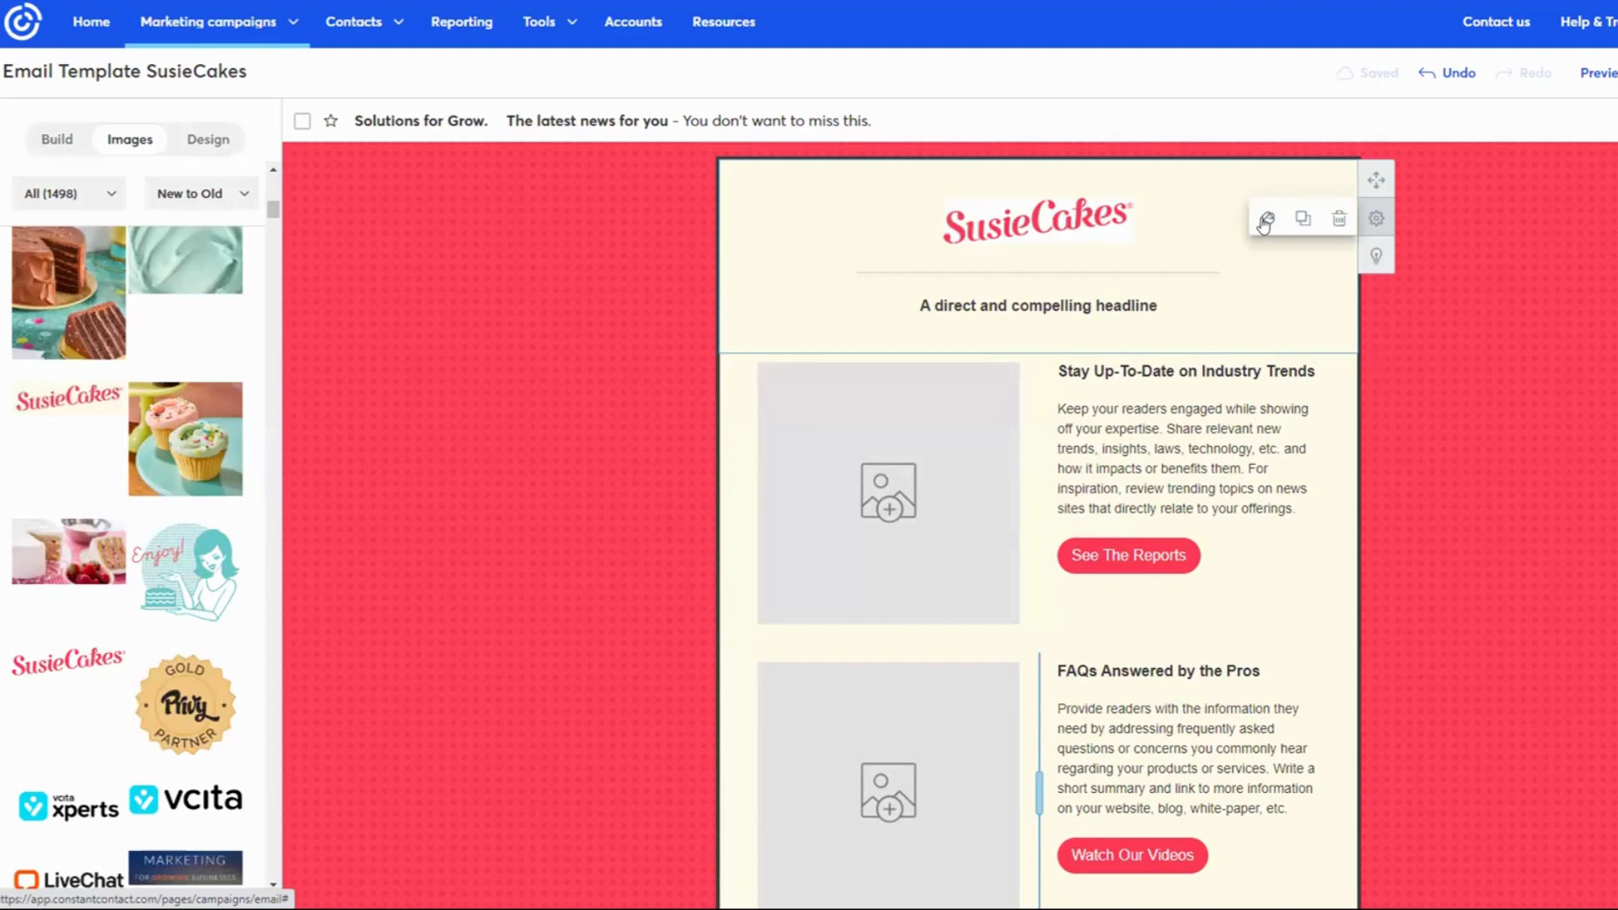
mouse_move(1375, 217)
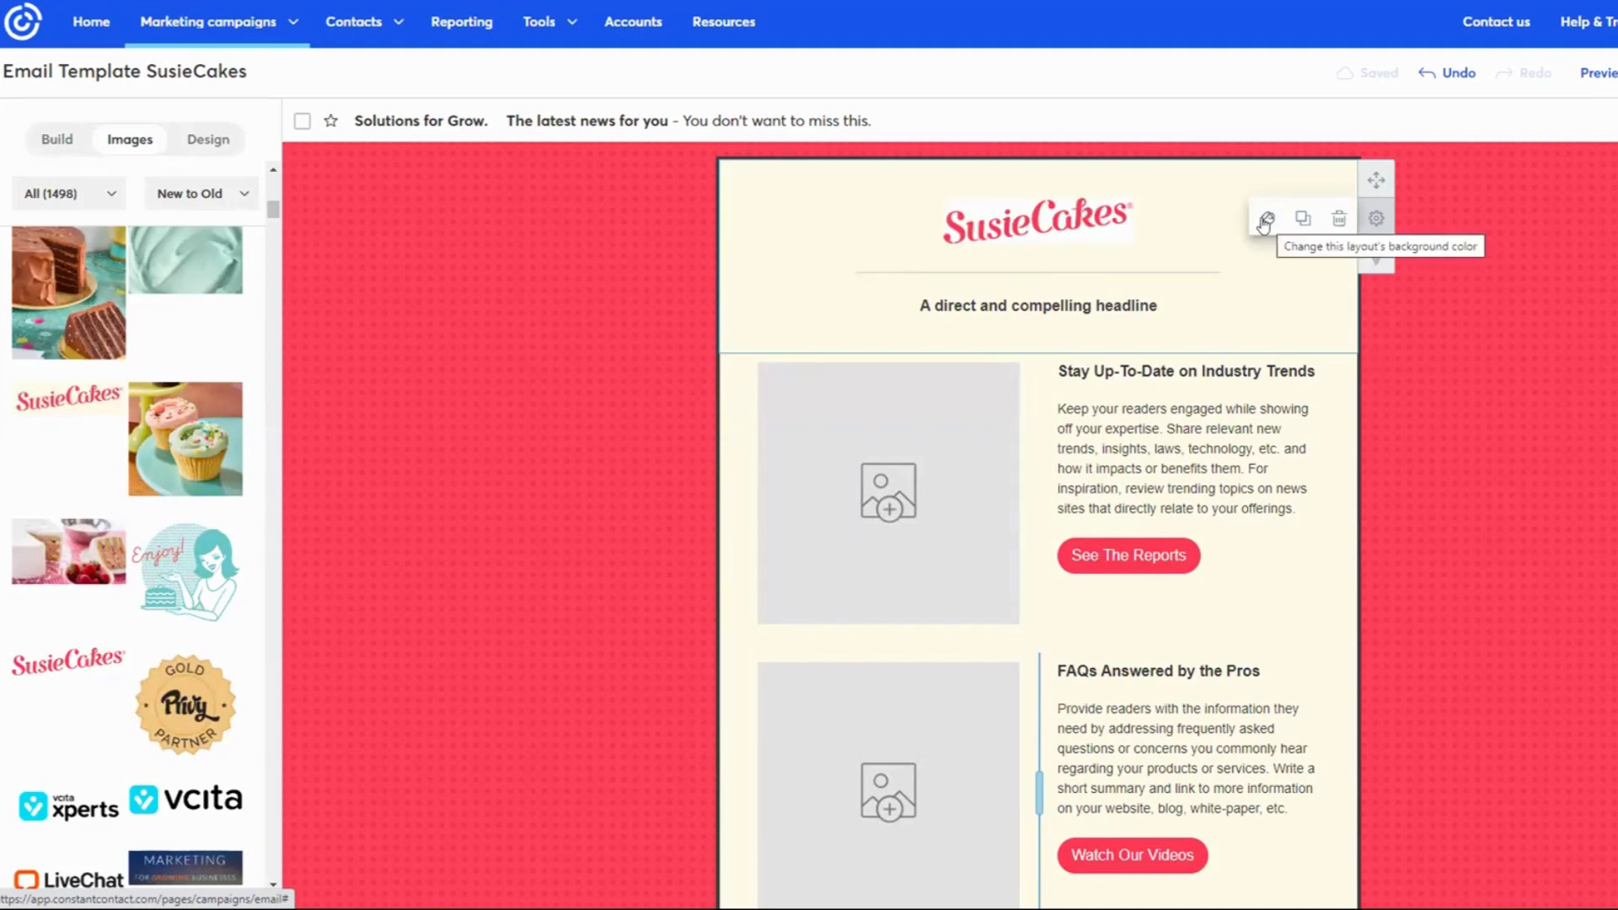
click(1264, 218)
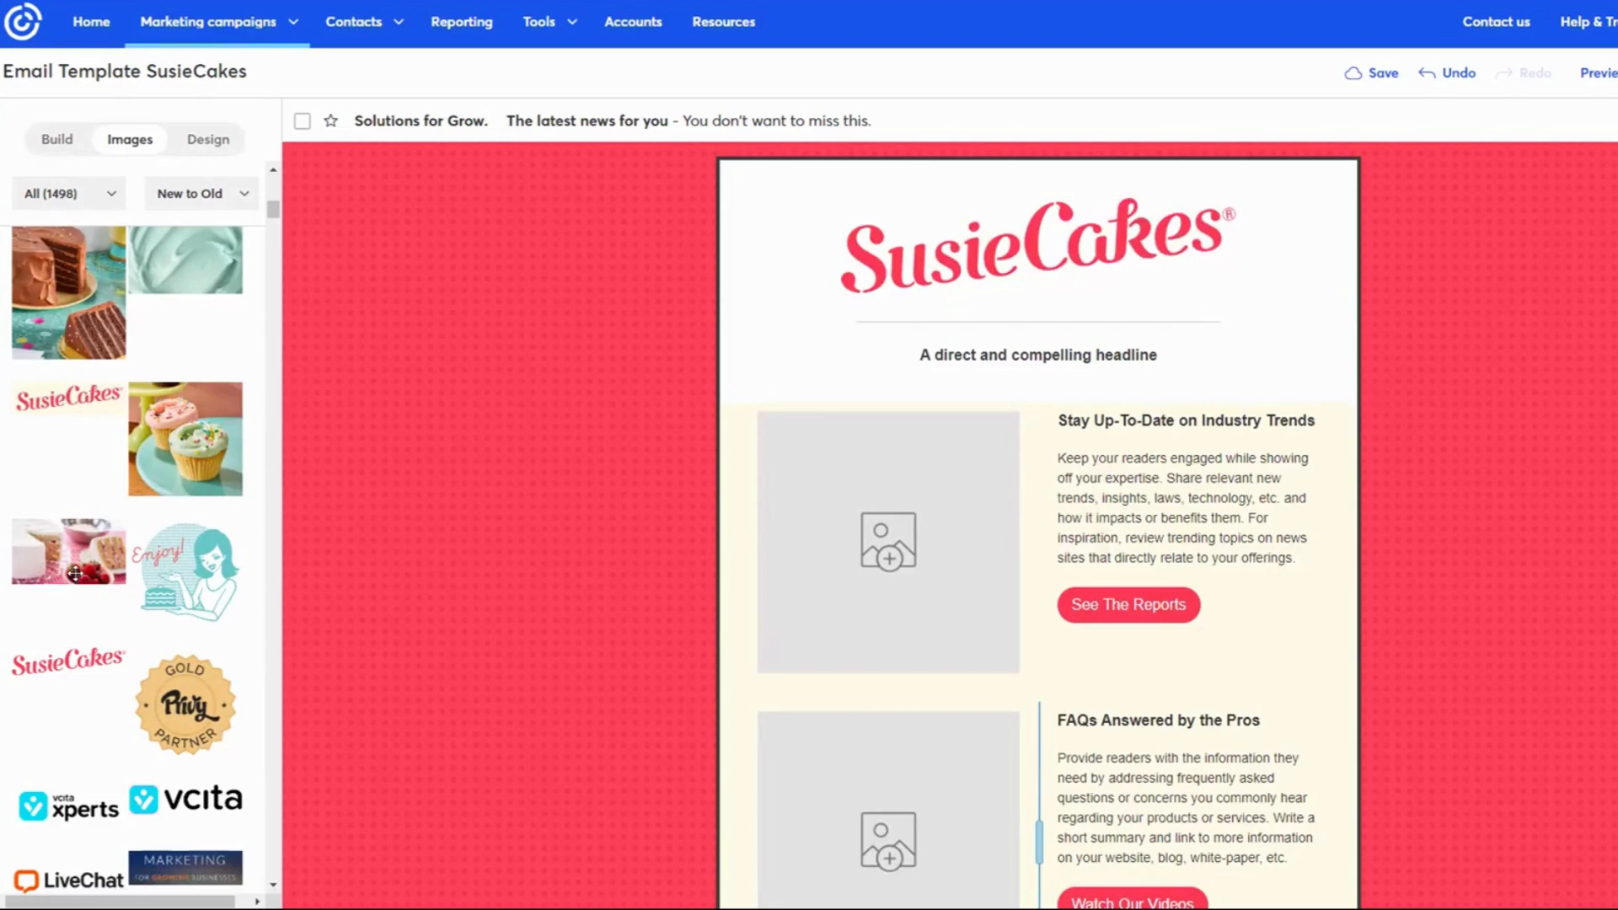
mouse_move(74, 573)
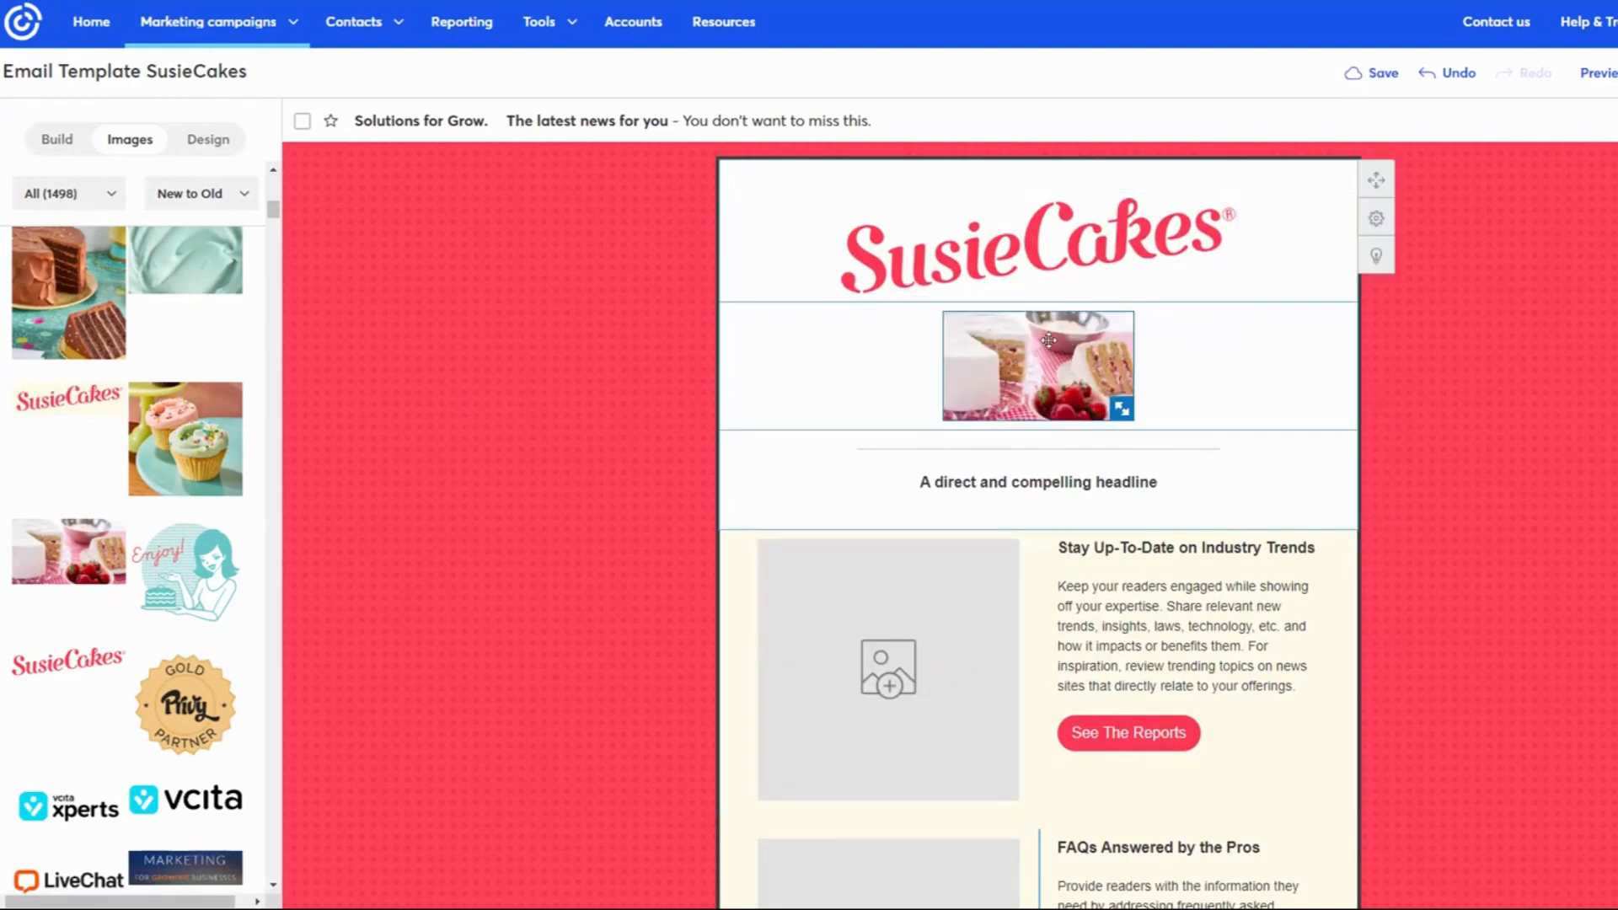
Enlarge the strawberry cake photo to full email width and finish editing it.
click(1037, 364)
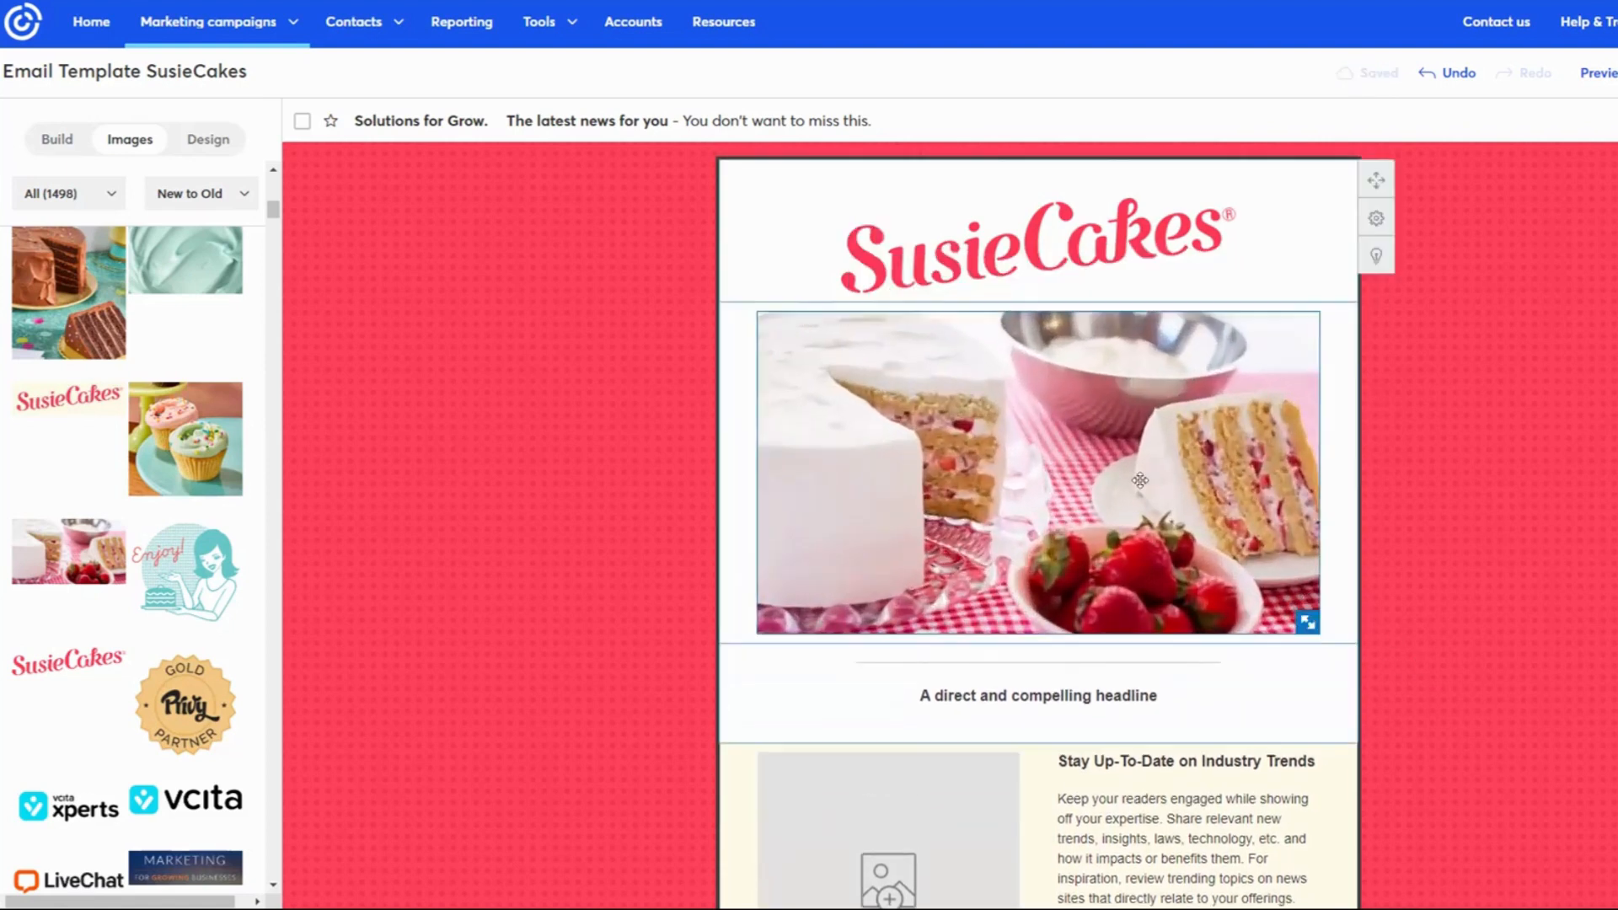
click(1037, 472)
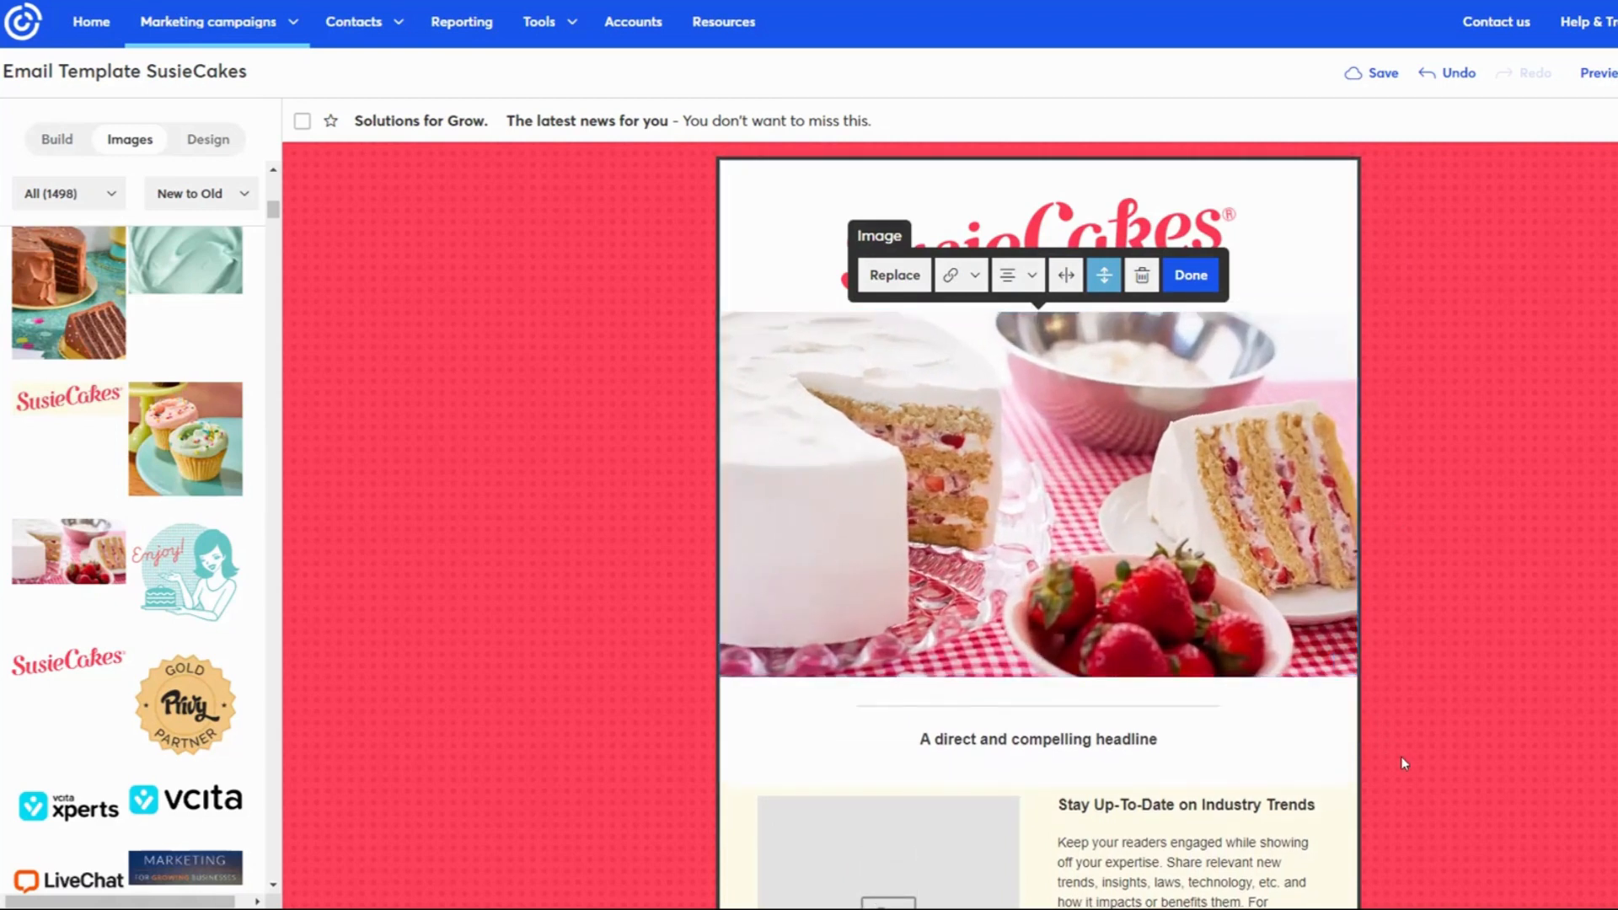
click(1189, 275)
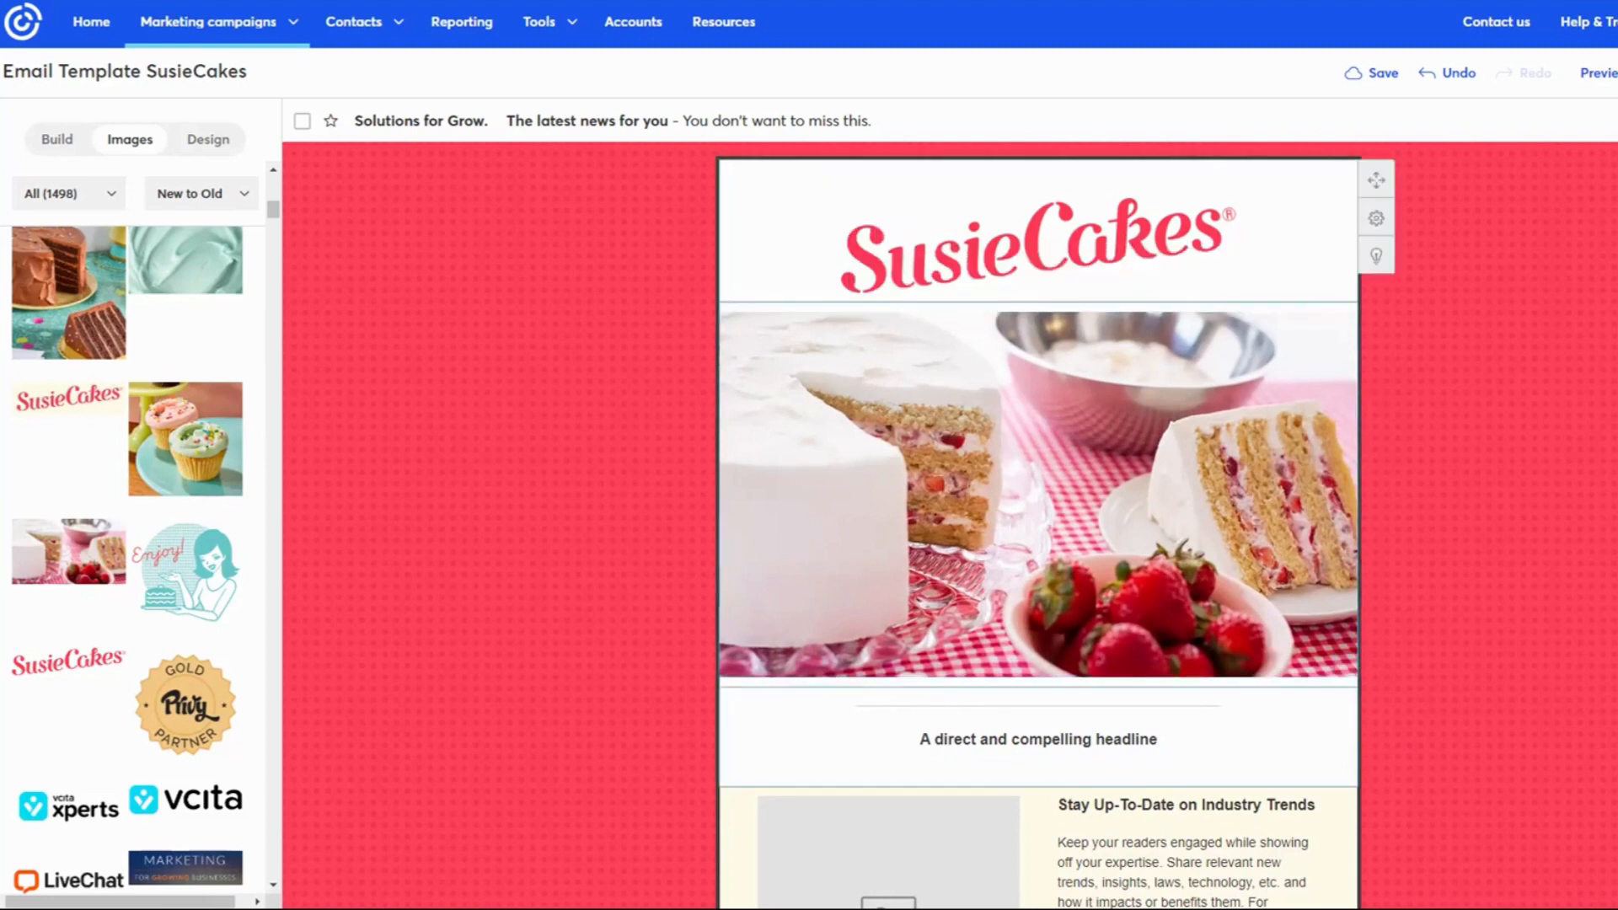
click(1037, 245)
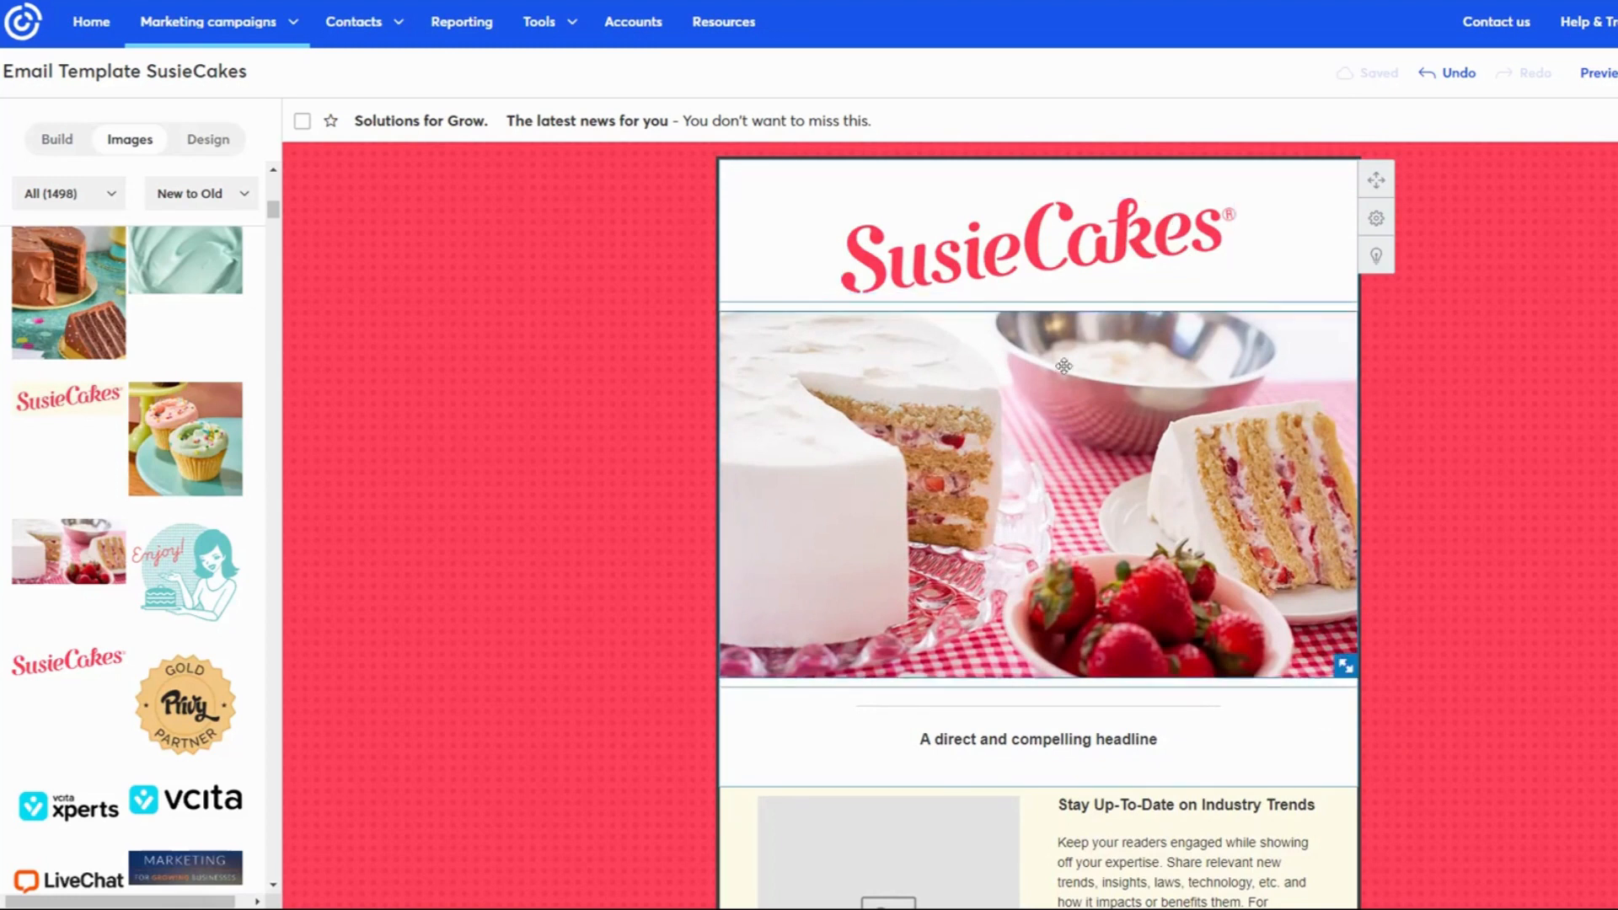
click(1038, 248)
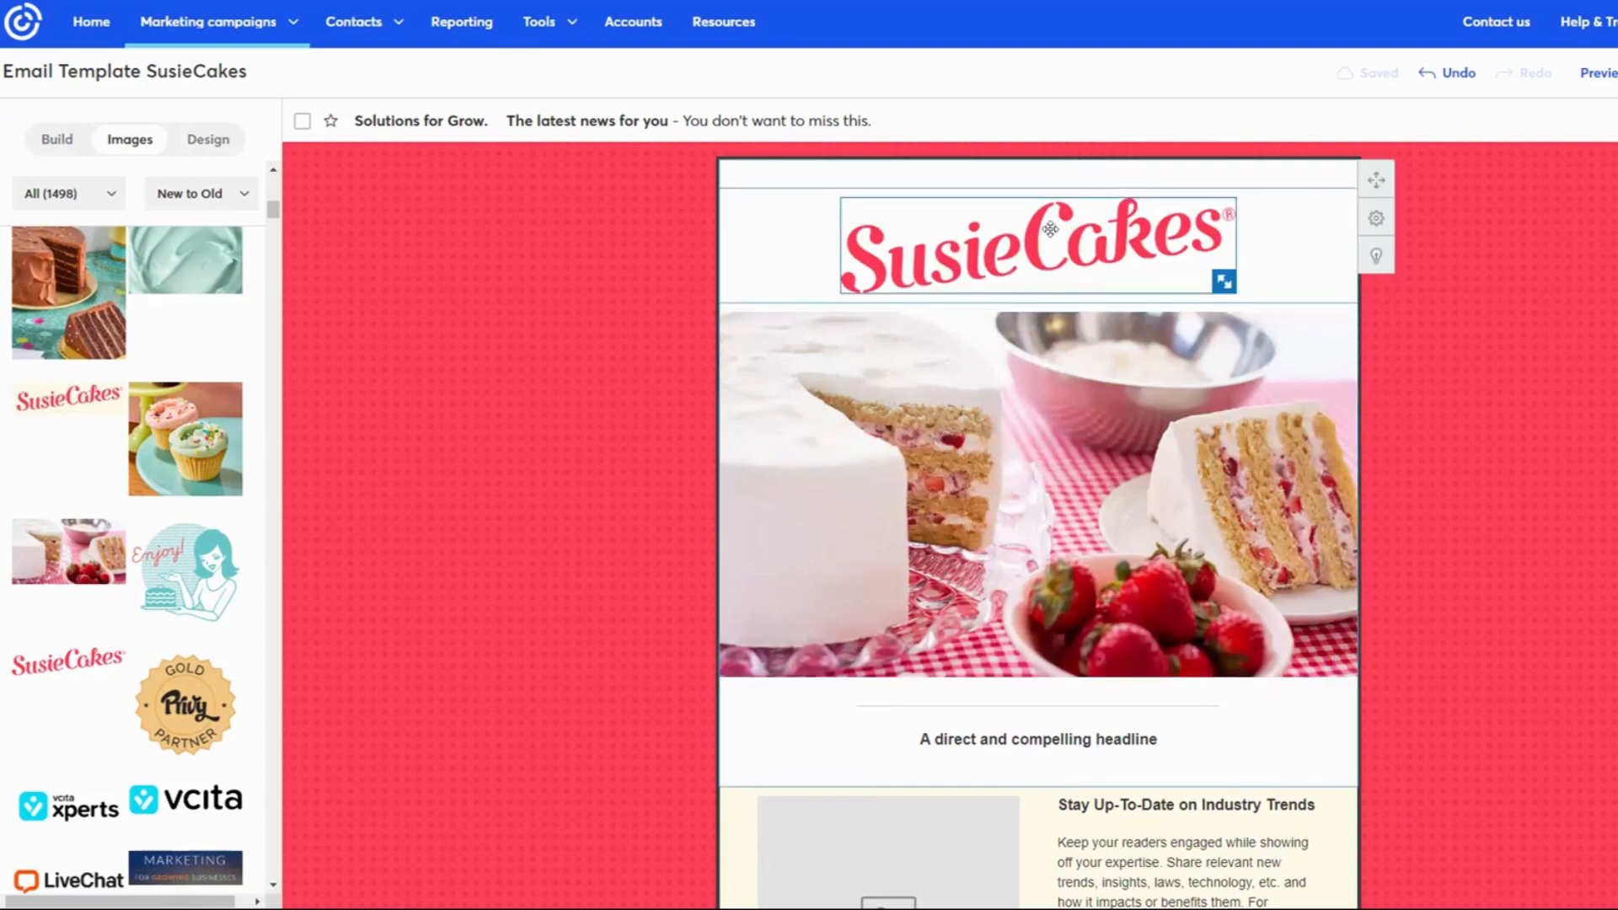
click(973, 357)
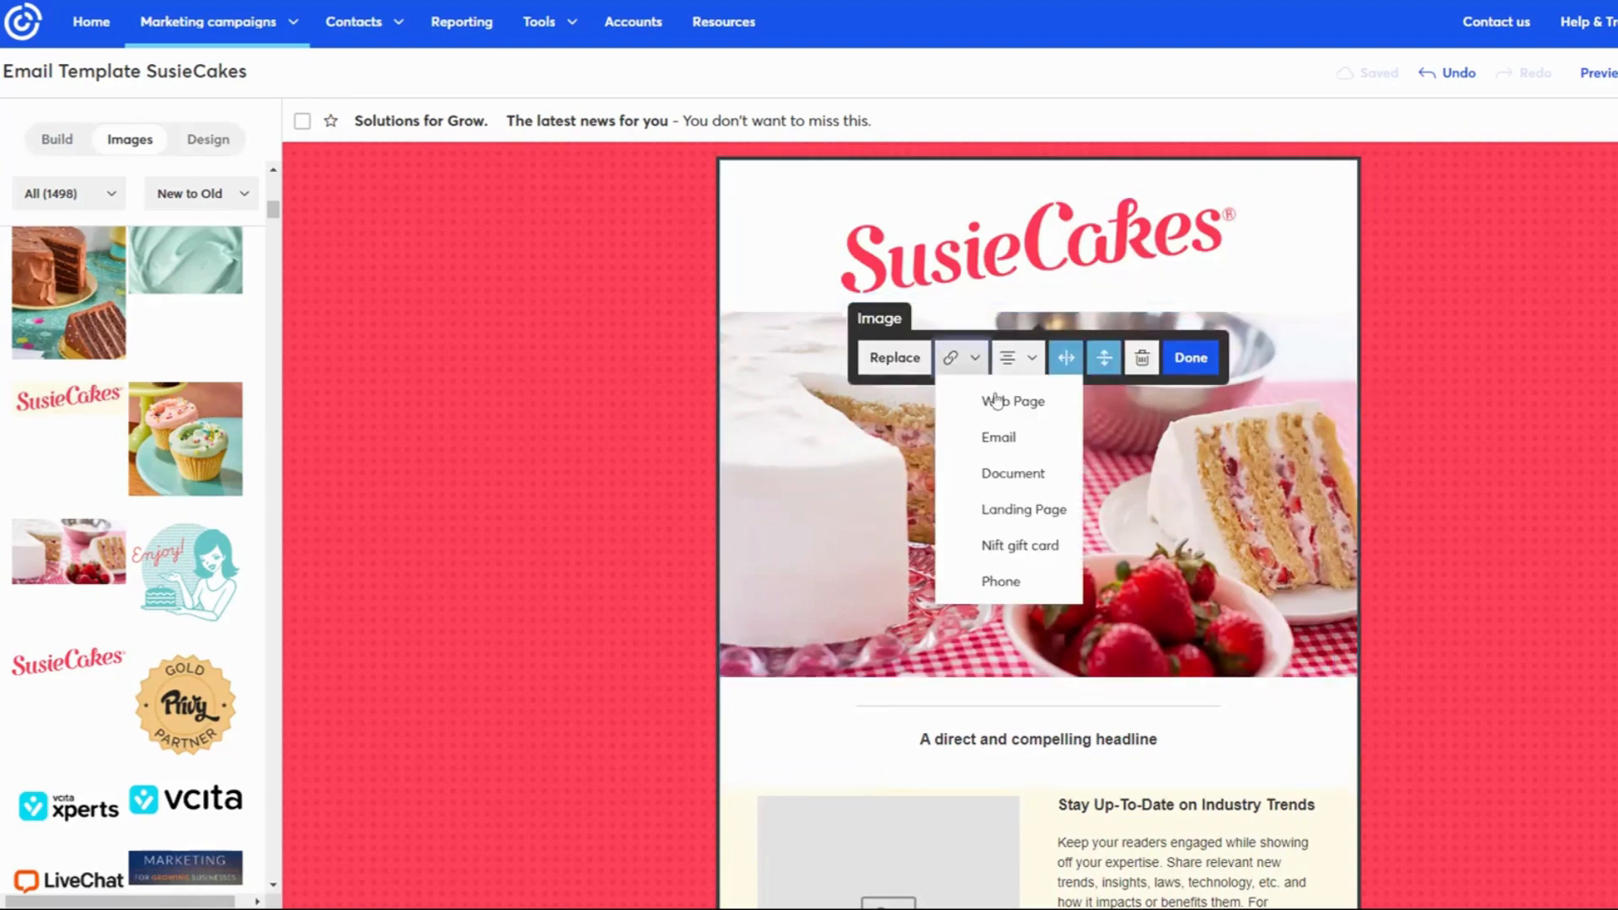
click(1012, 401)
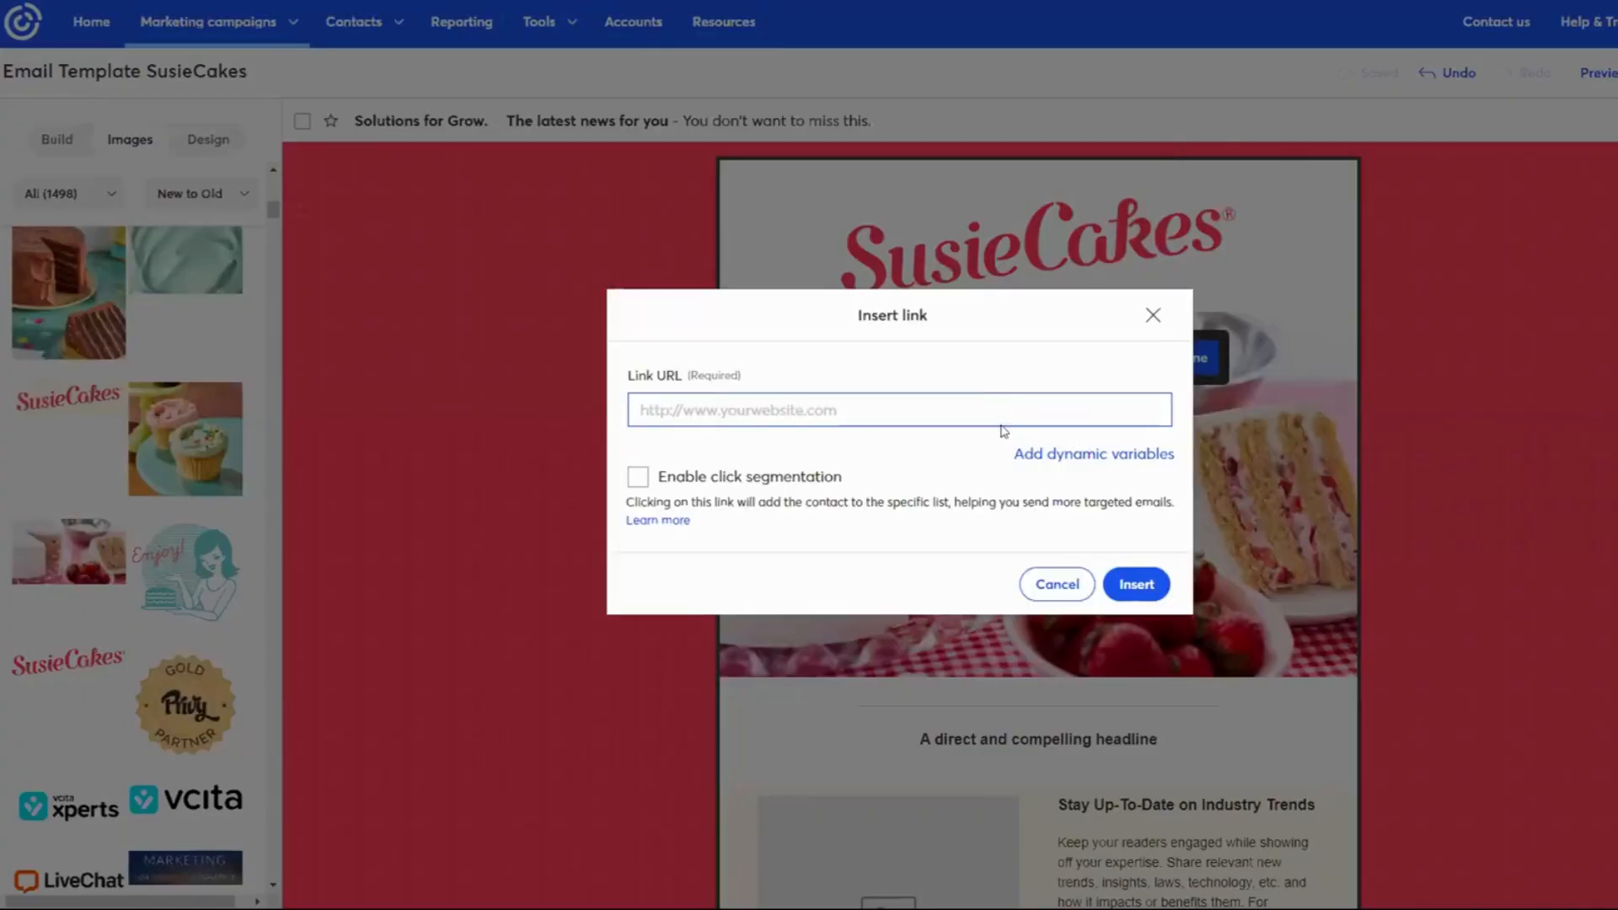
mouse_move(1054, 588)
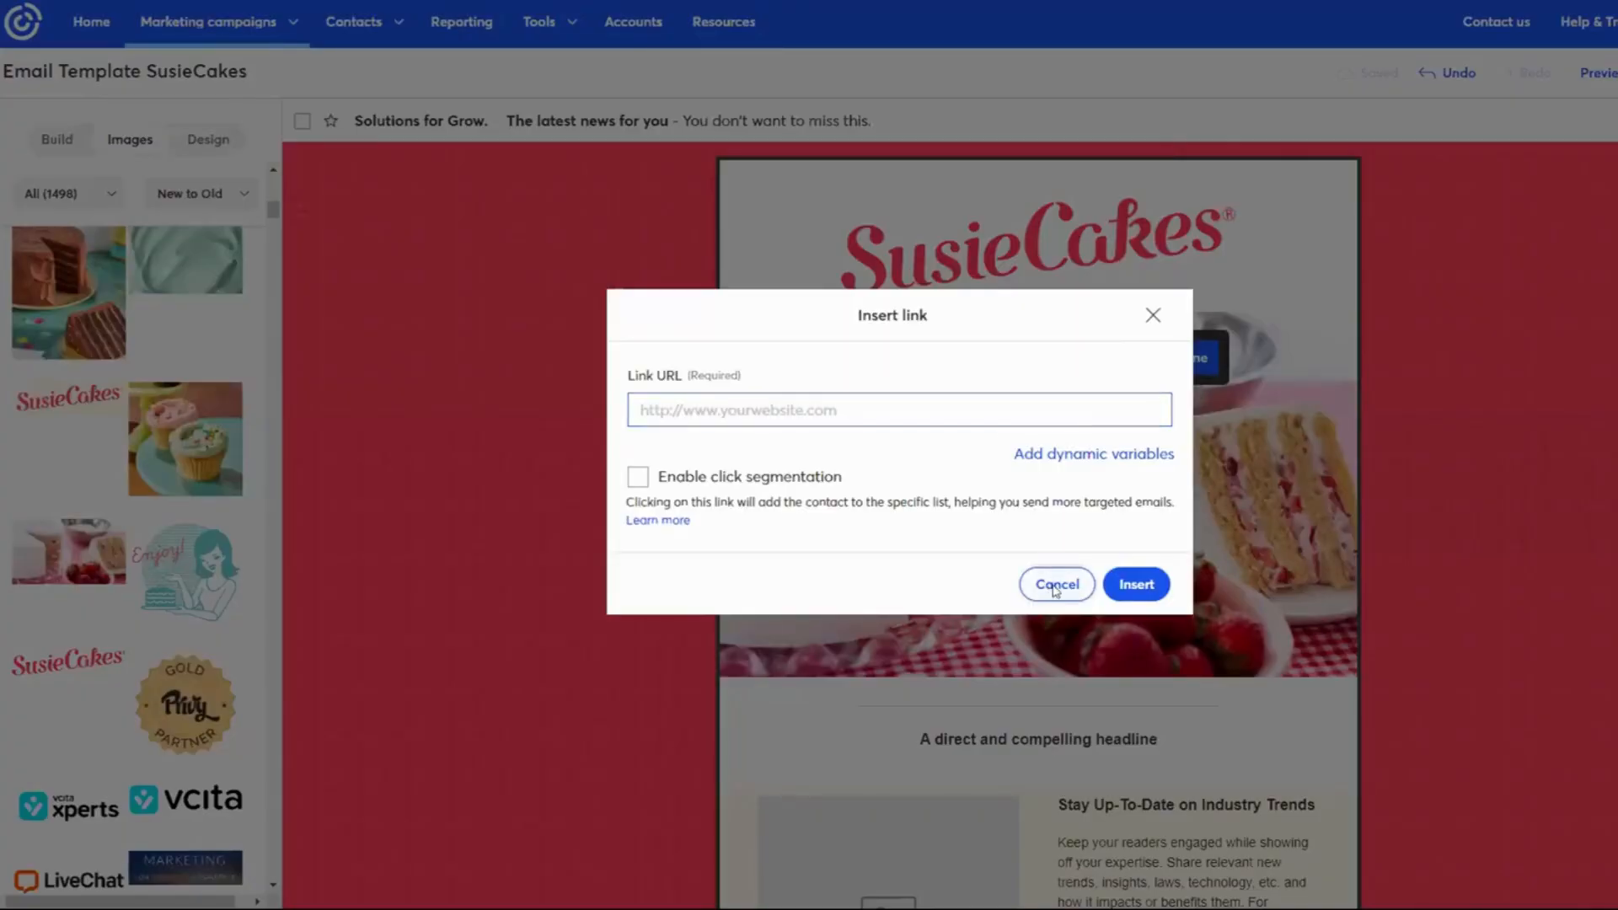
click(1054, 584)
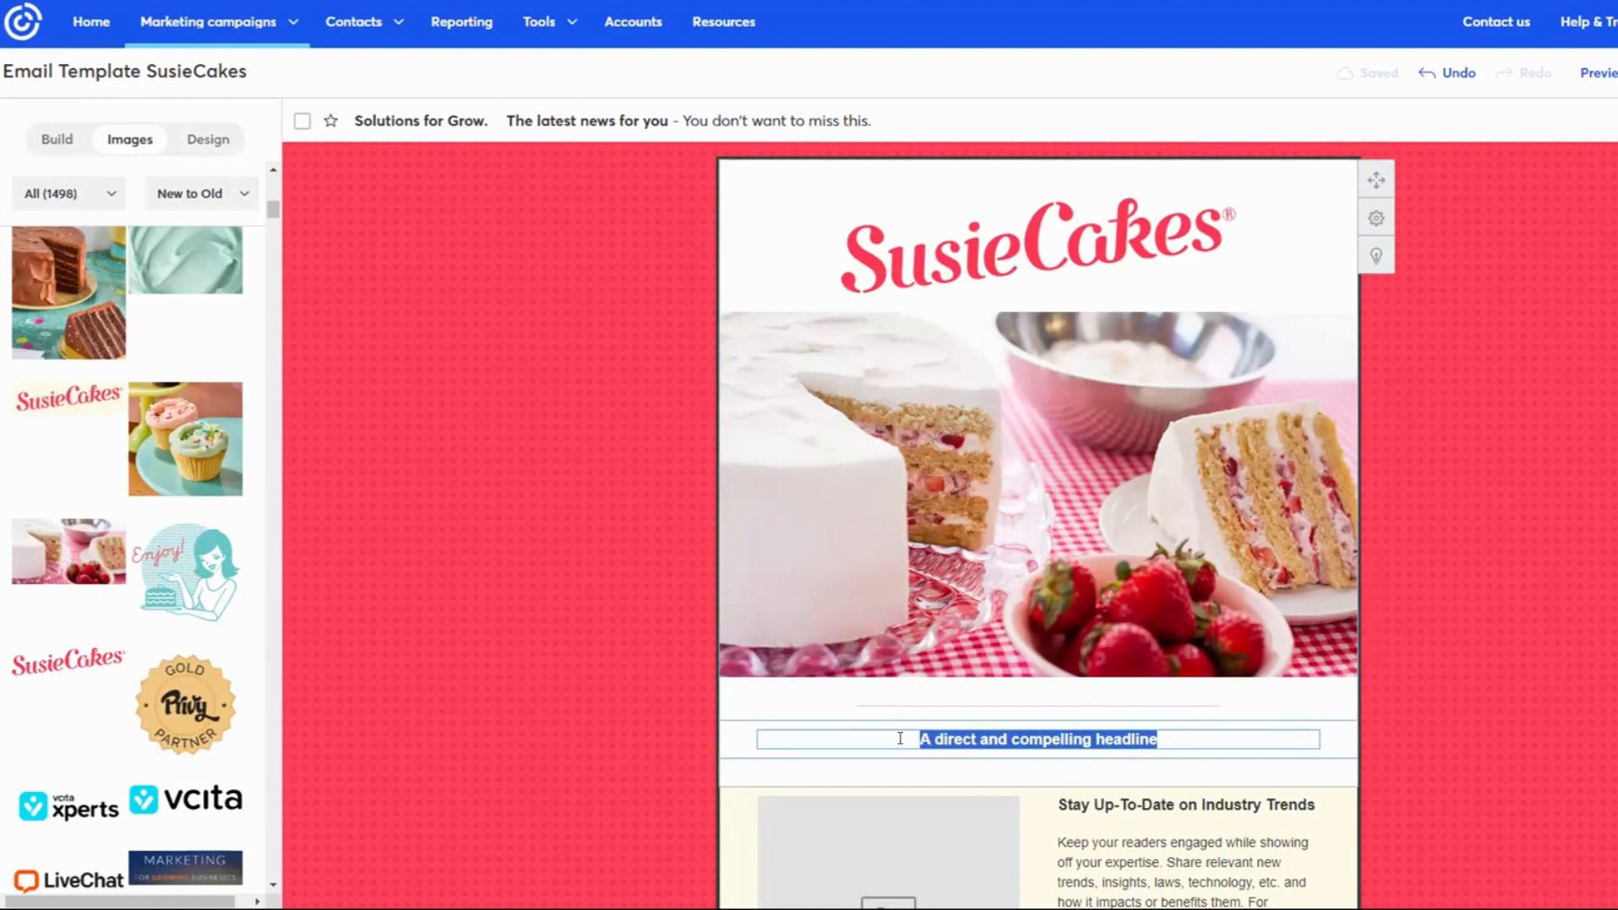
Overwrite the 'A direct and compelling headline' text with the tagline's first words, through 'Classic'.
click(1038, 738)
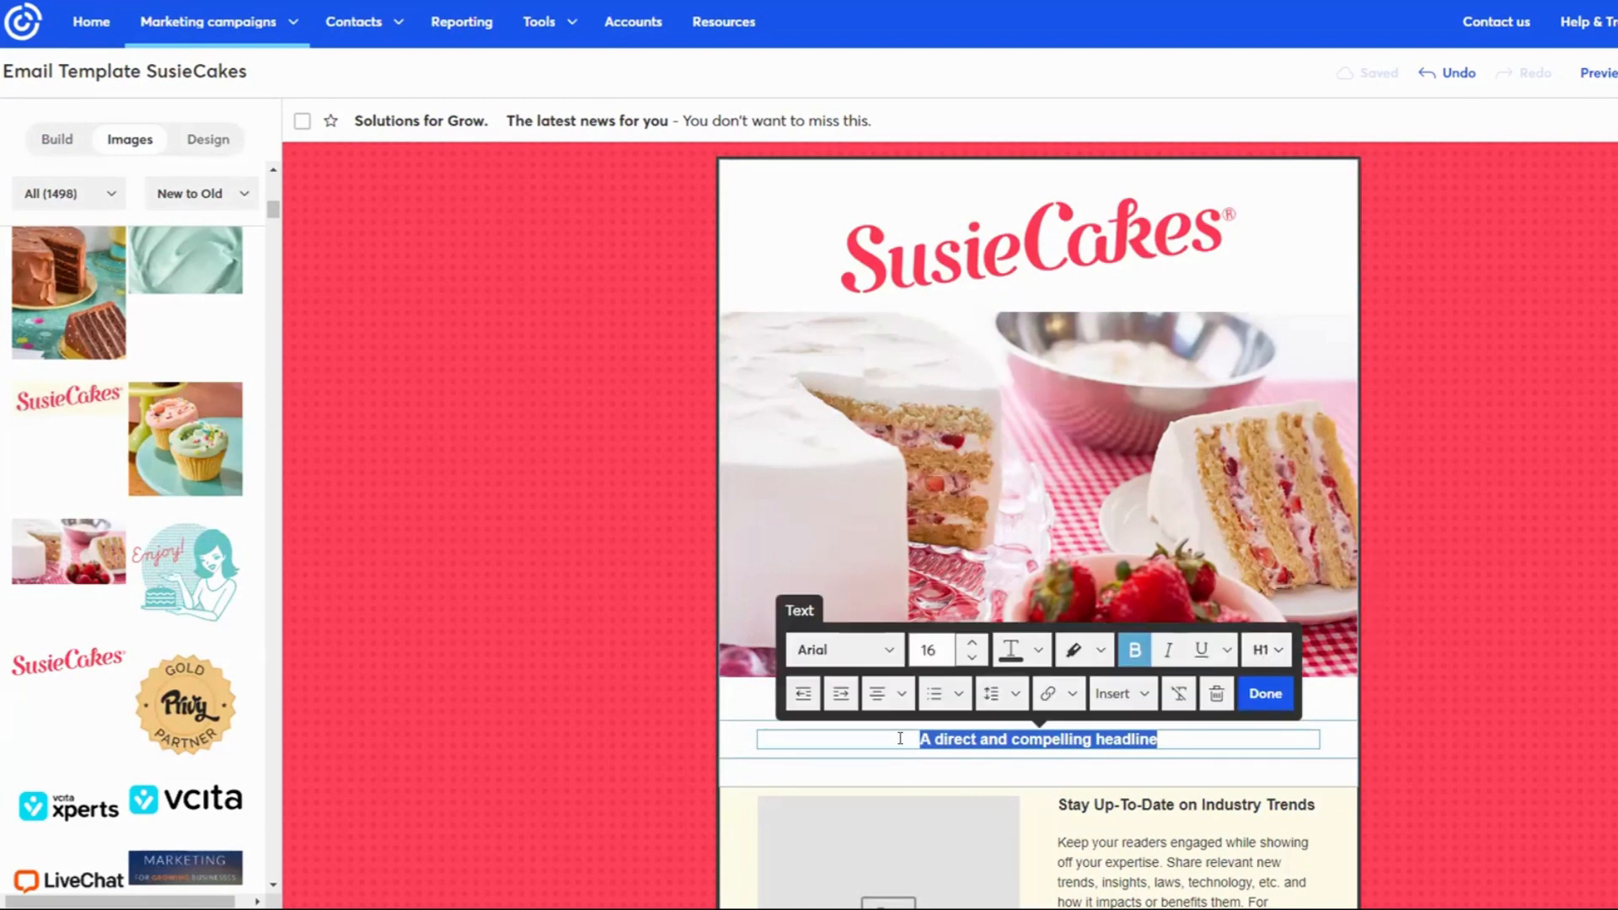
text(Smart)
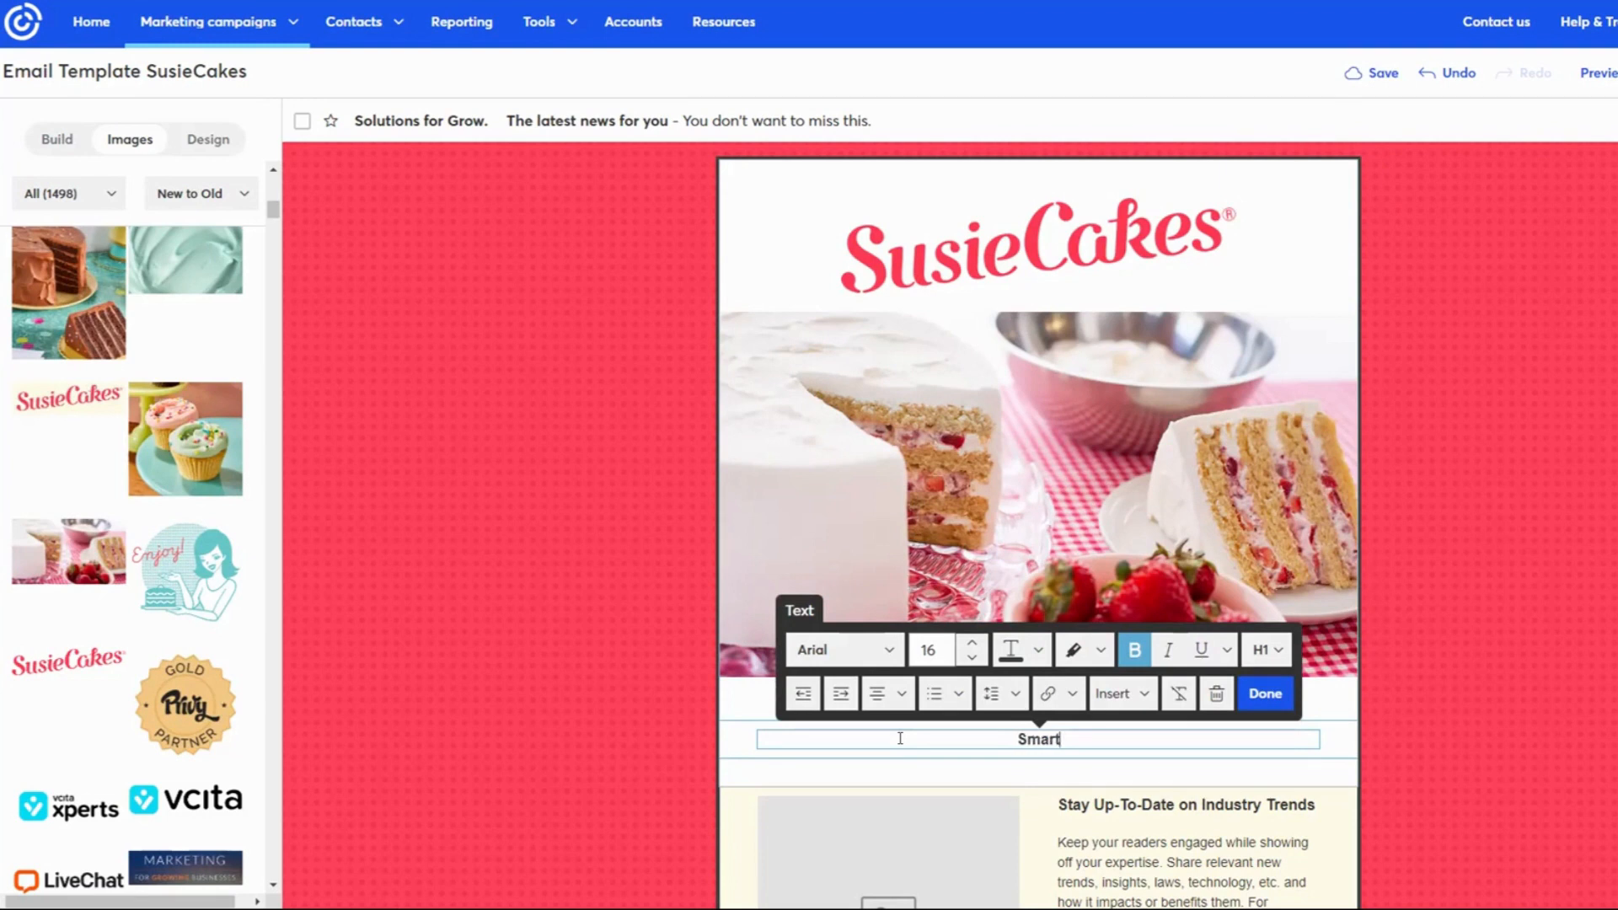
text(. Class)
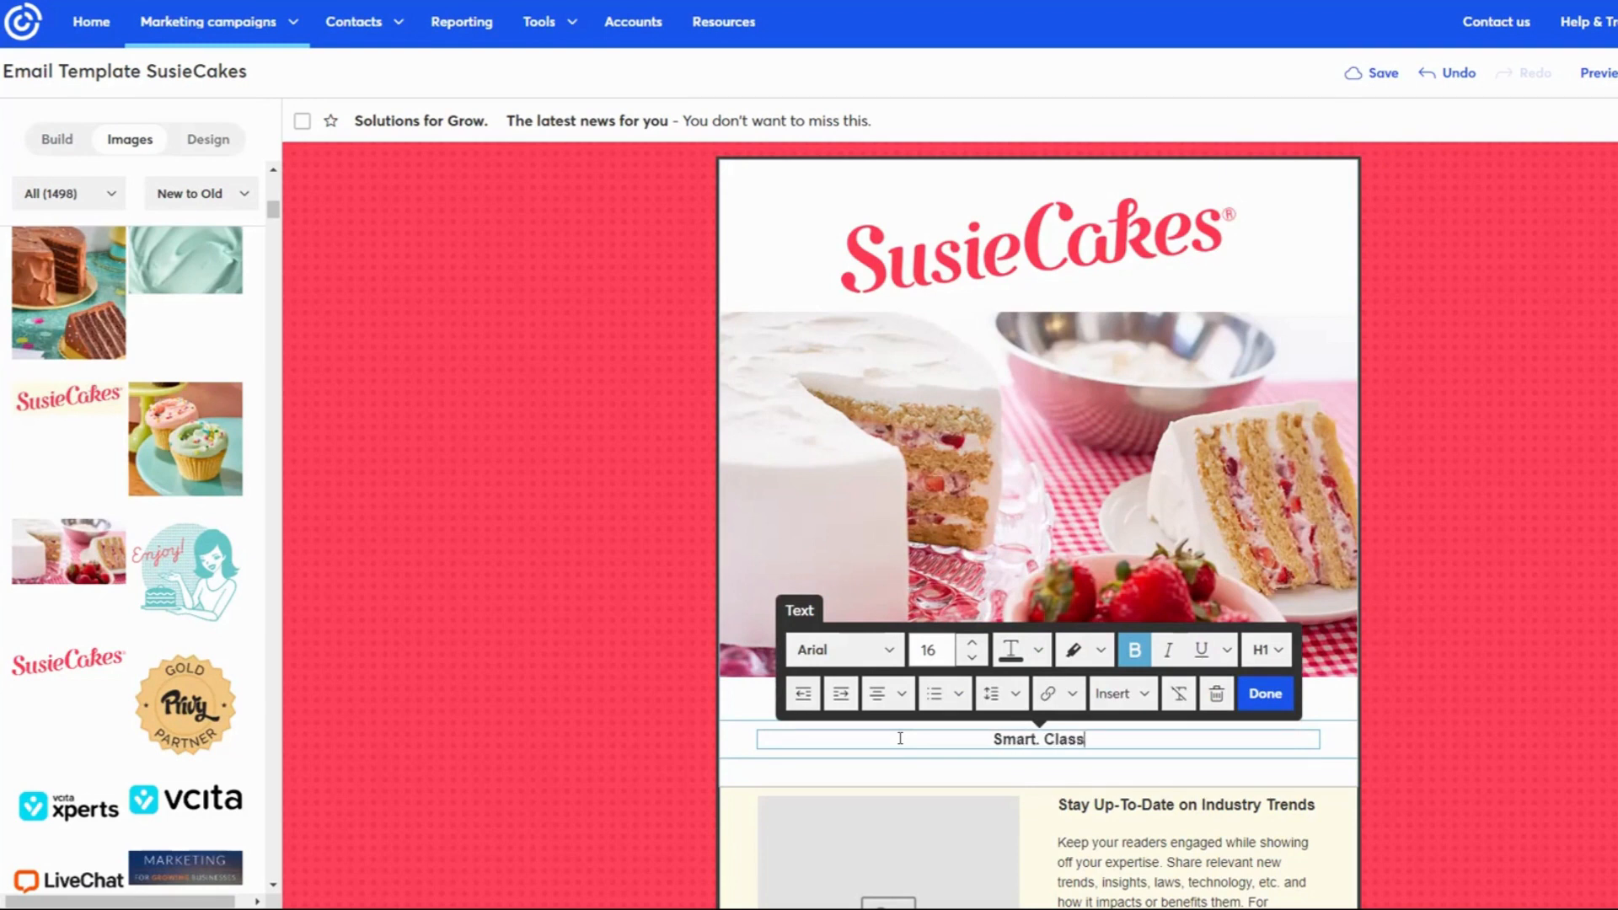
text(ic)
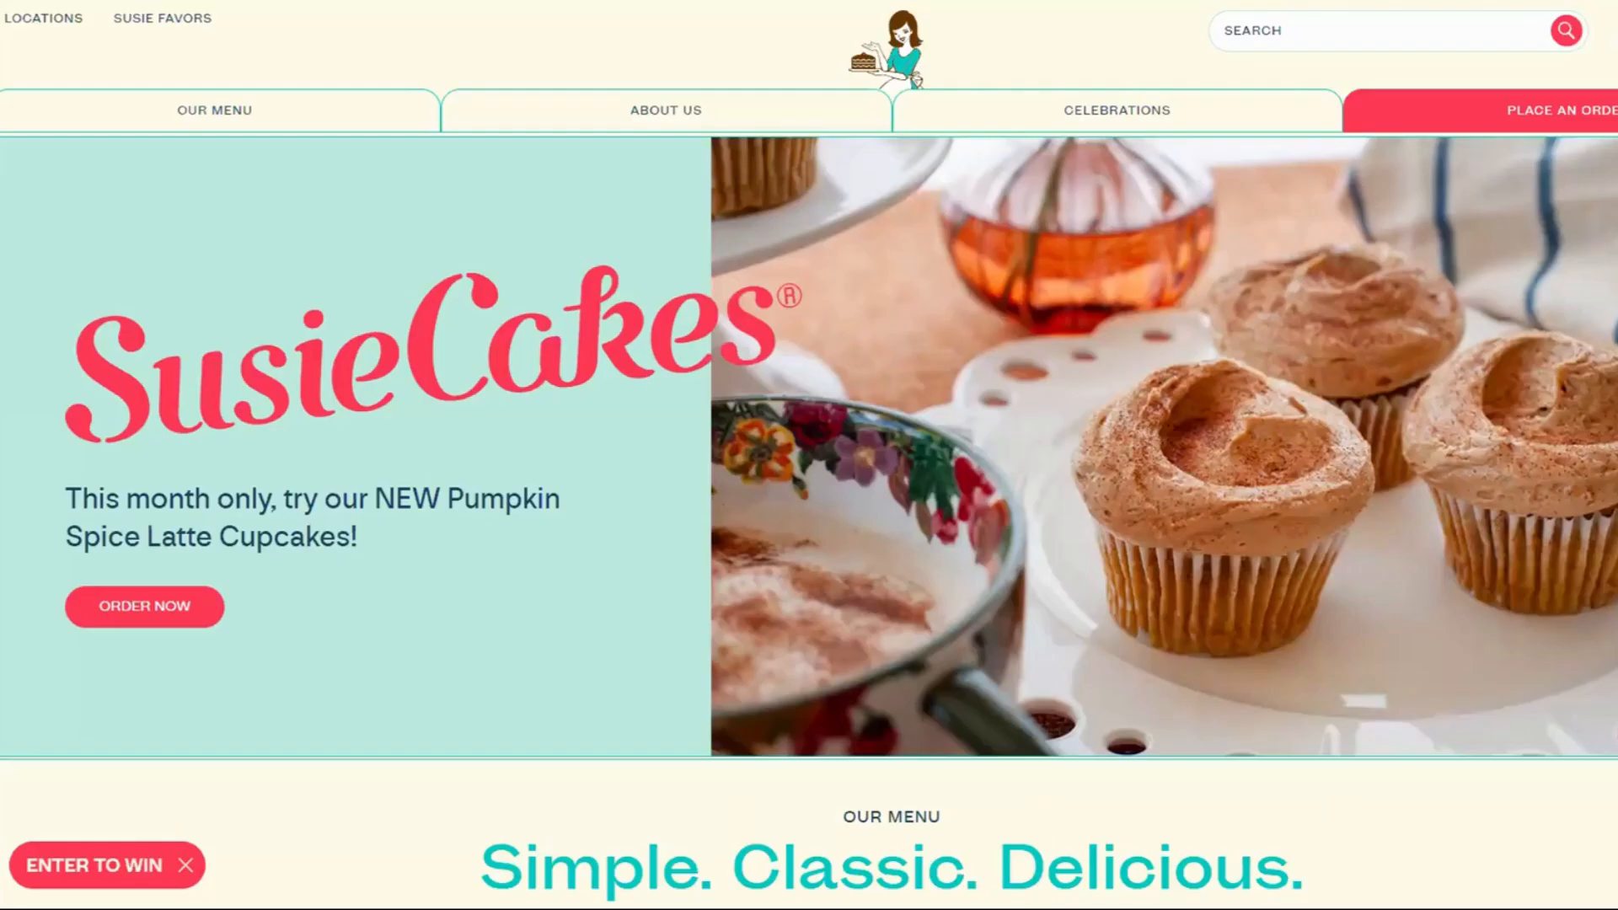
Scroll the SusieCakes homepage to view the 'Simple. Classic. Delicious.' tagline.
scroll(down, 3)
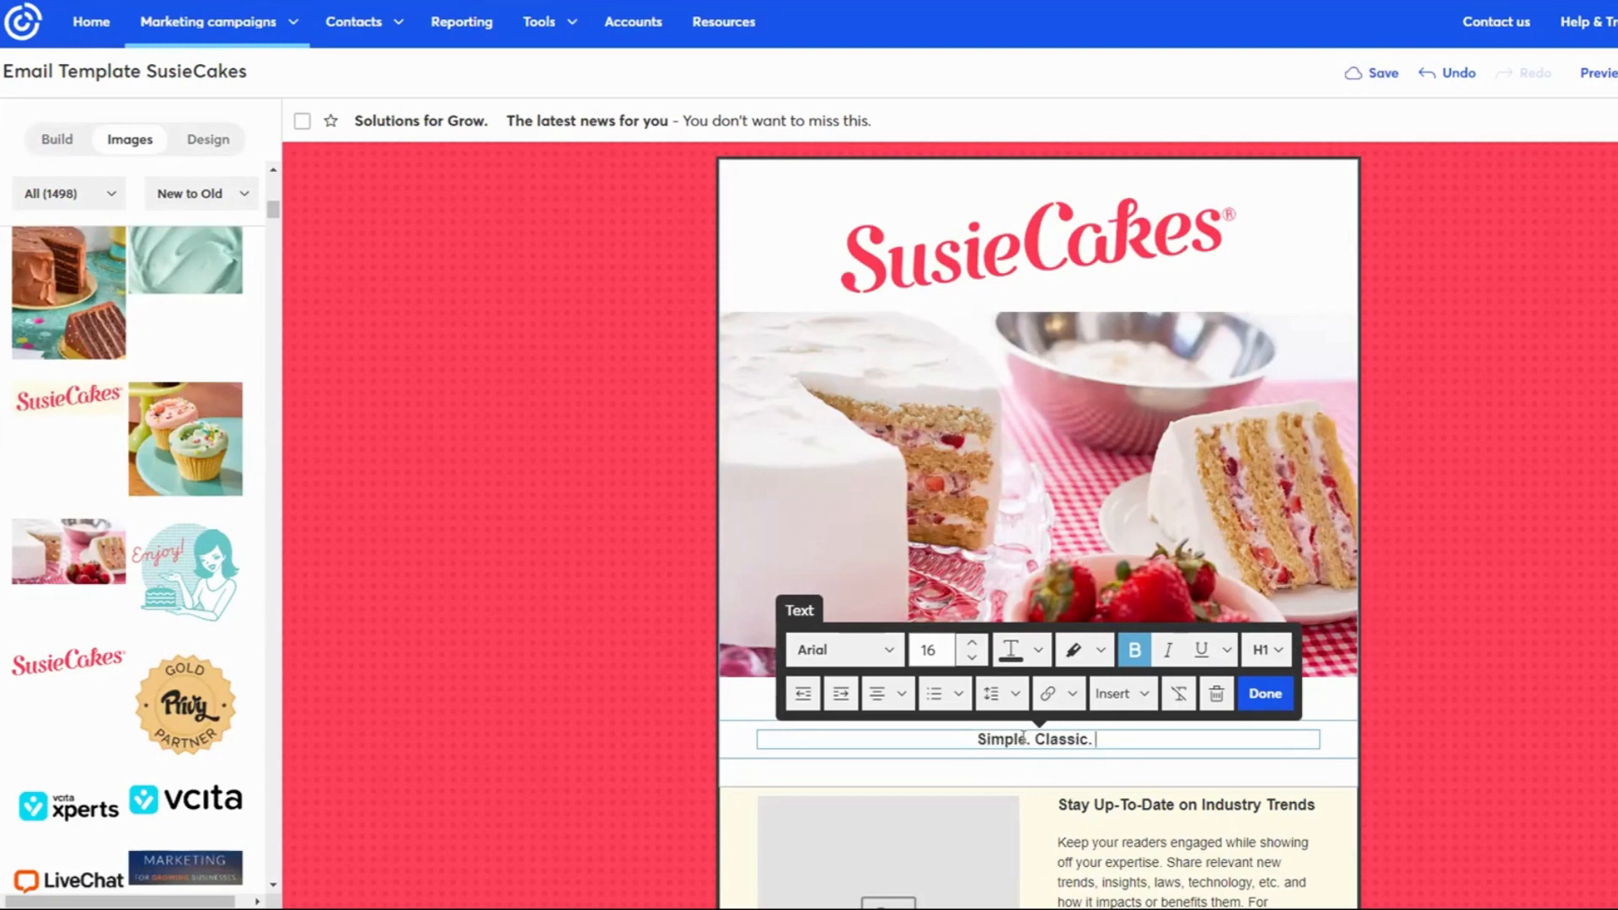
Complete the headline with 'Delicious.', raise it to 32 point, and finish editing.
text(Delicious.)
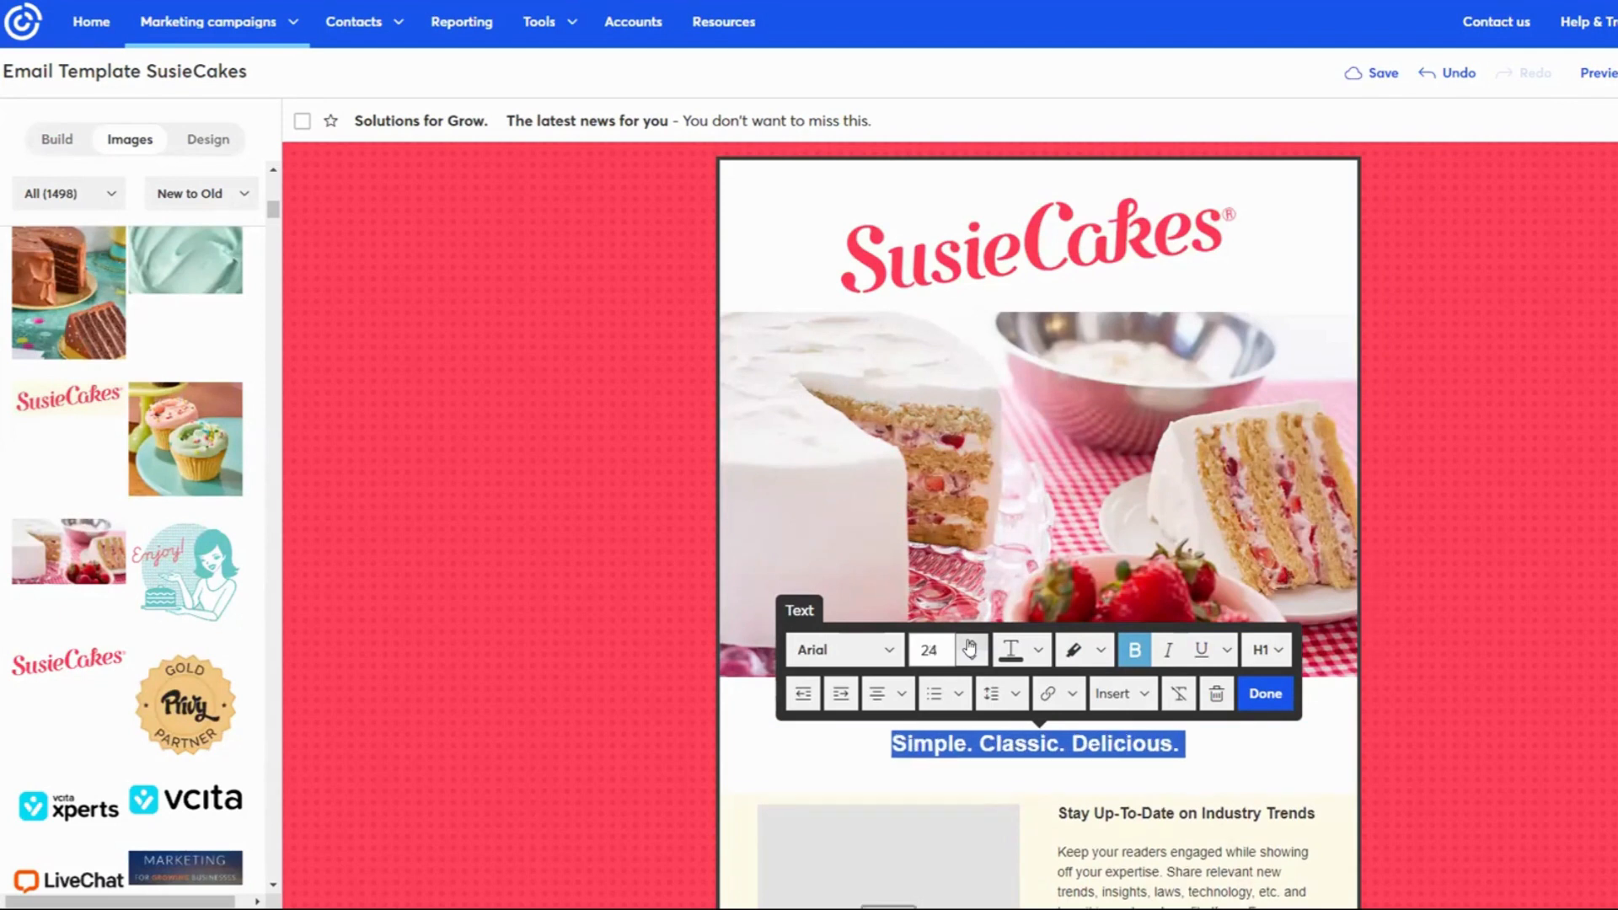
click(929, 649)
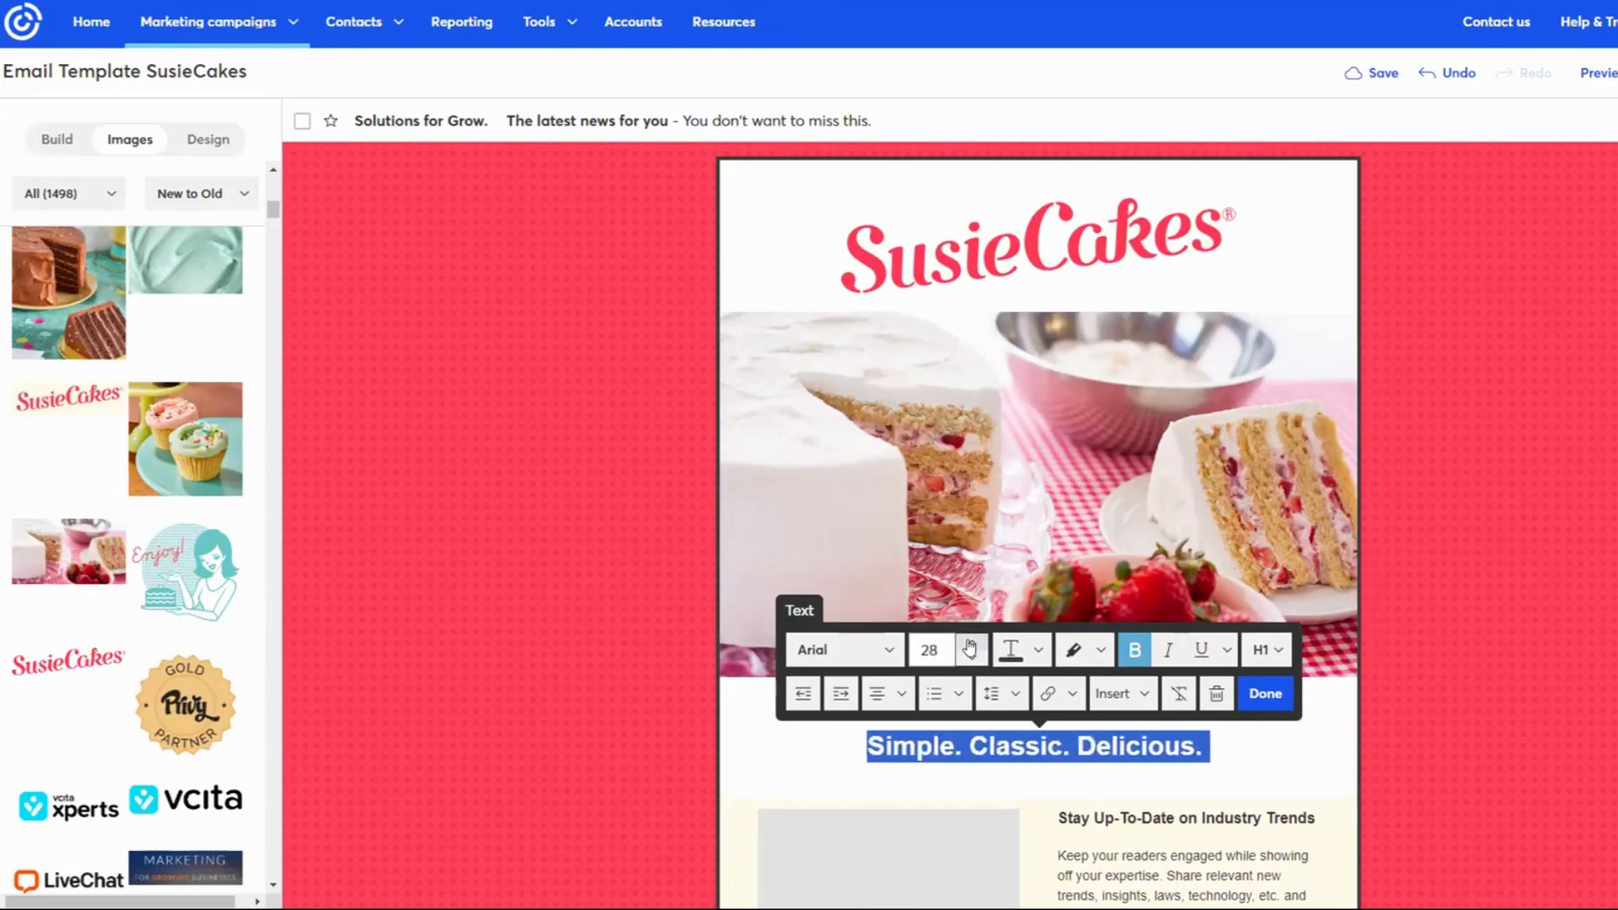
click(955, 649)
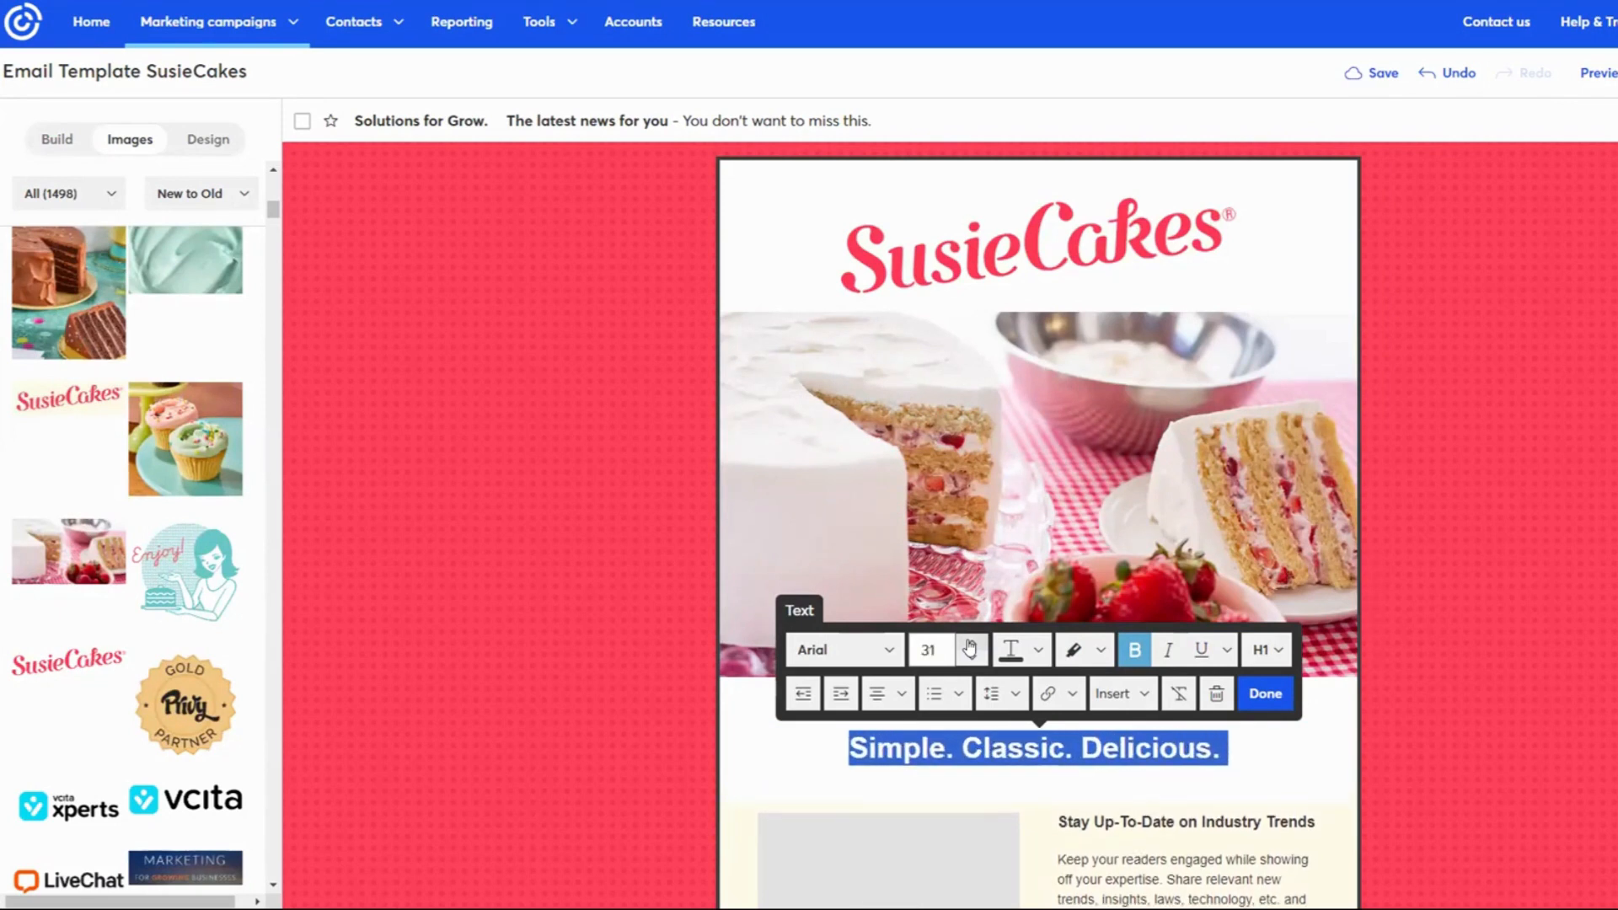
click(952, 649)
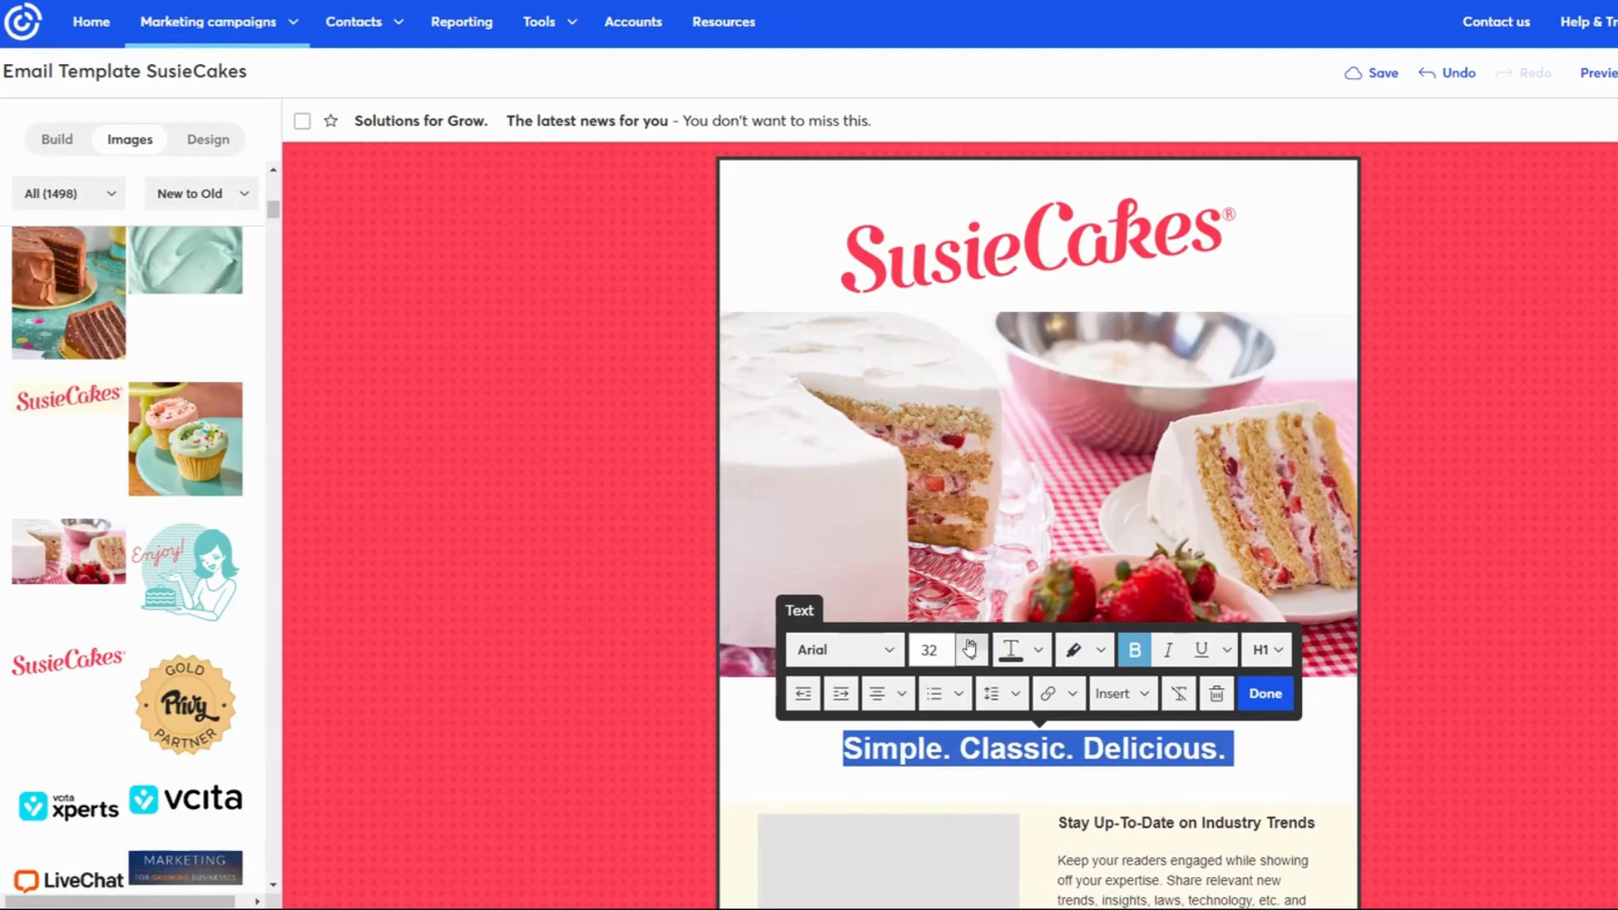
click(1010, 650)
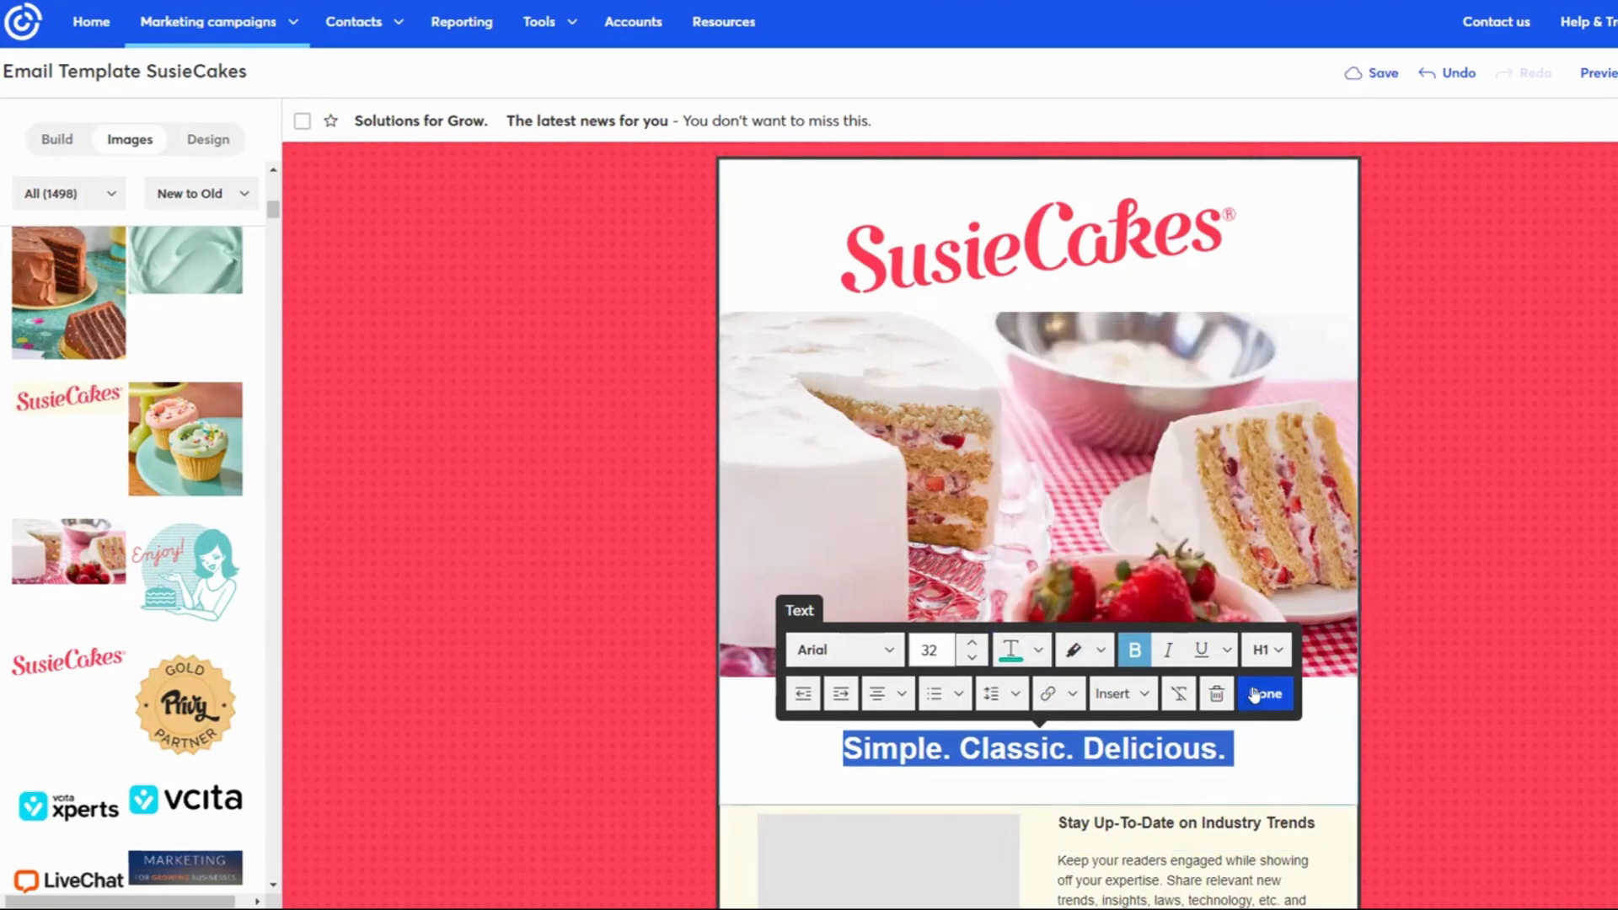
click(1264, 694)
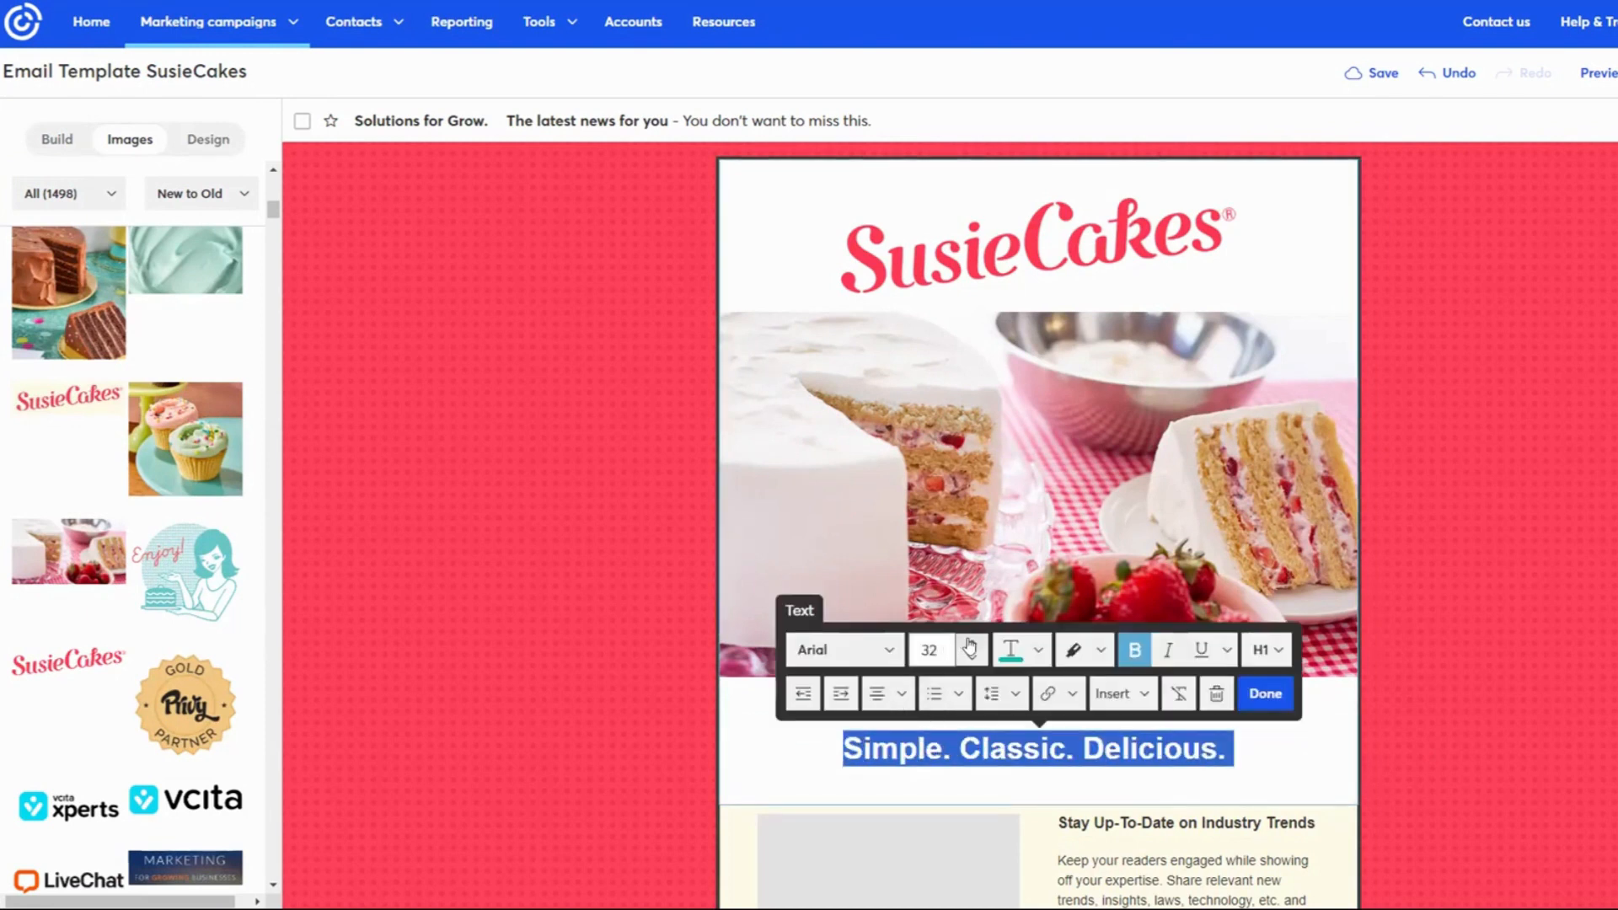
click(1263, 692)
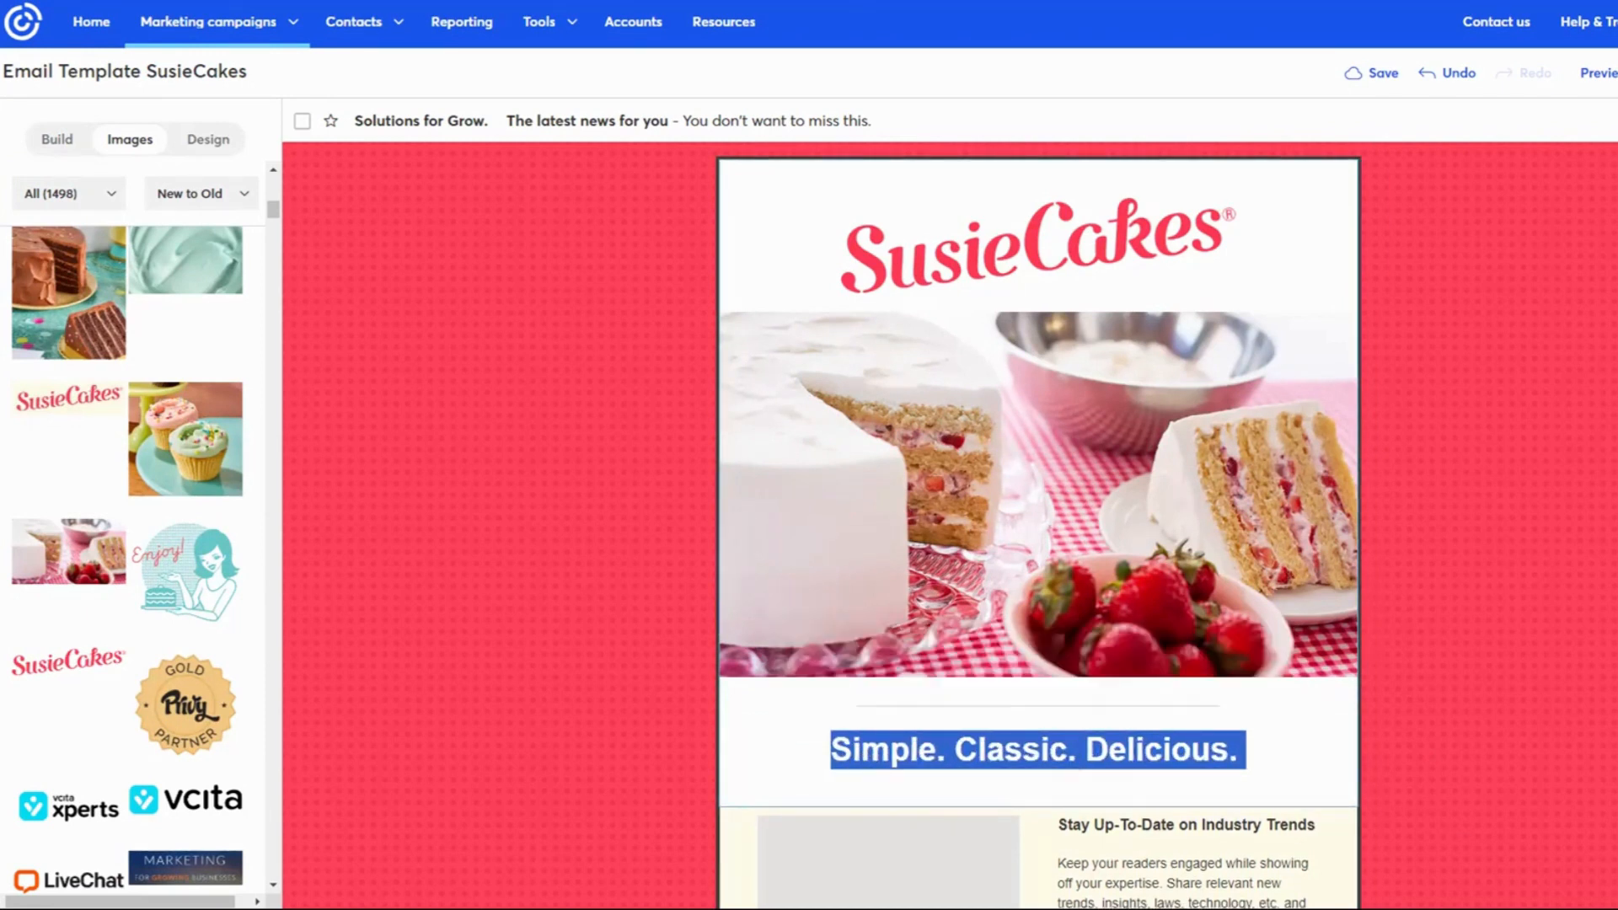